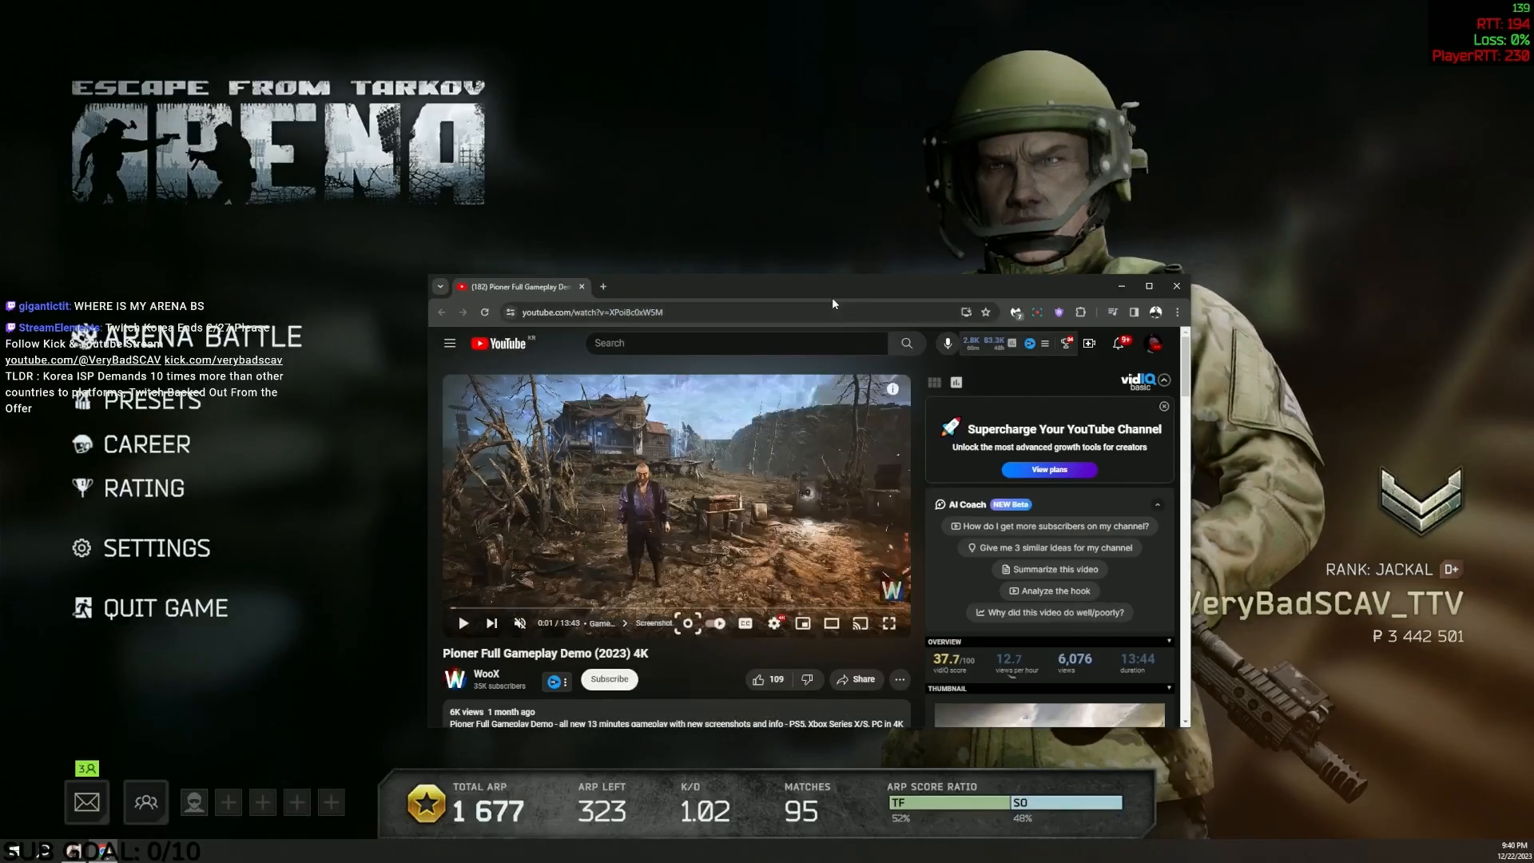
# Maximize the browser so the Pioner Full Gameplay Demo (2023) 4K video fills the screen.
pyautogui.click(1147, 286)
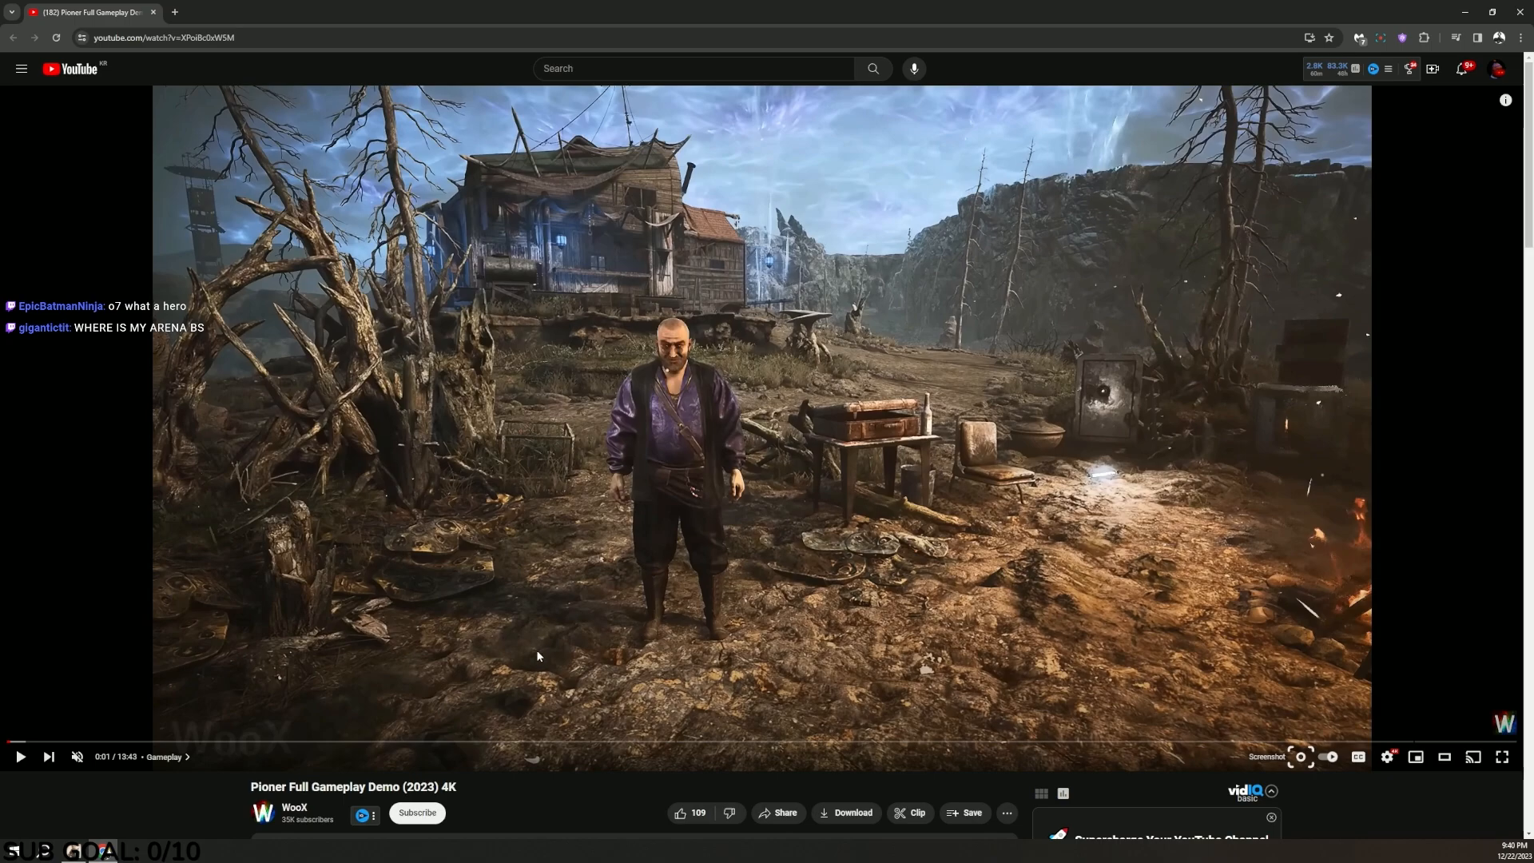
pyautogui.moveTo(410, 743)
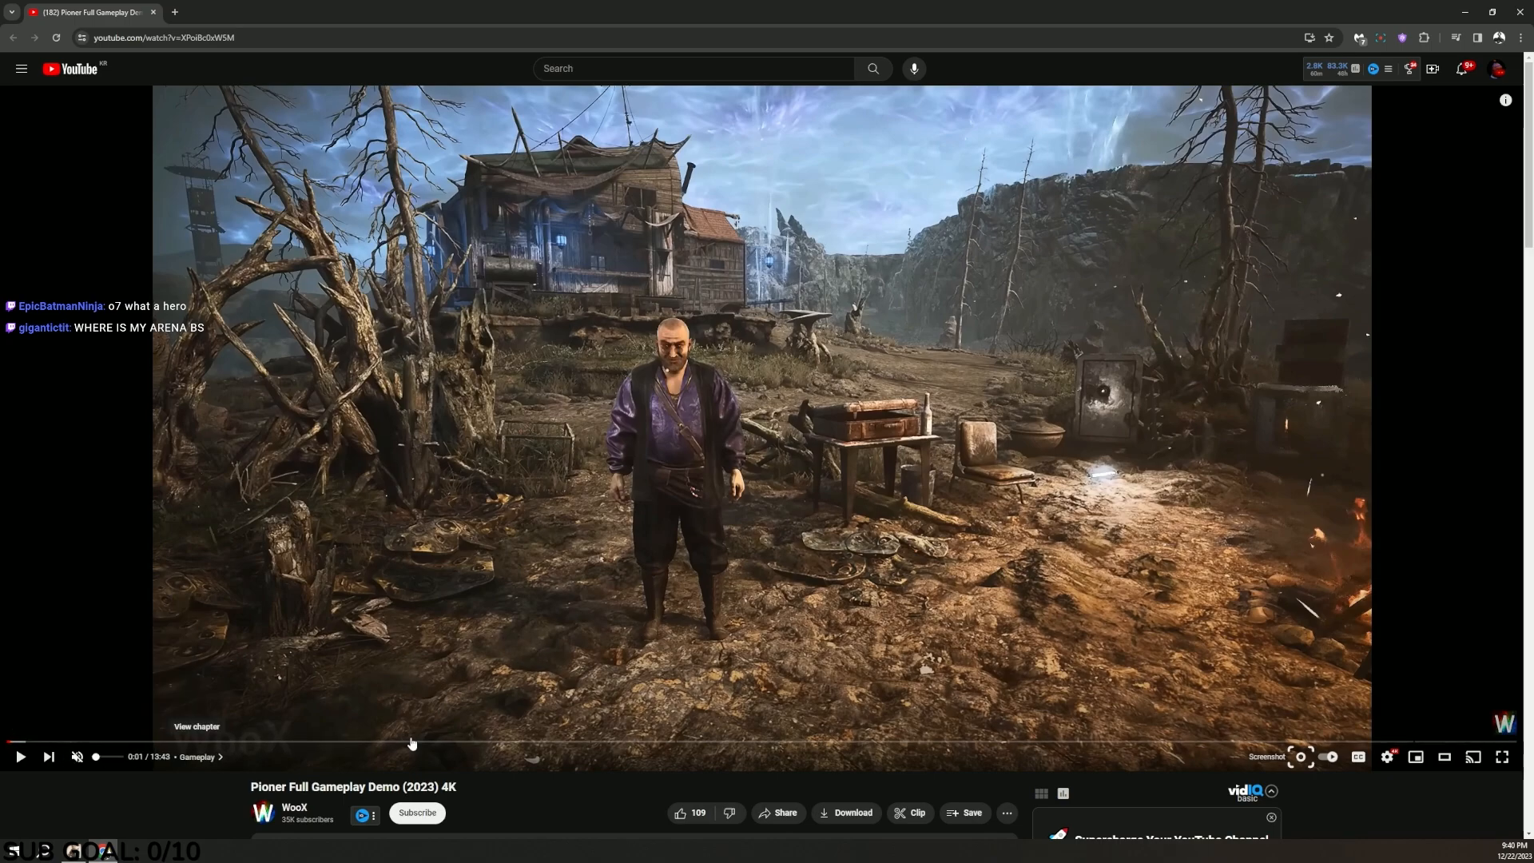
# Unmute the Pioner gameplay demo video from the player's volume icon.
pyautogui.click(1386, 757)
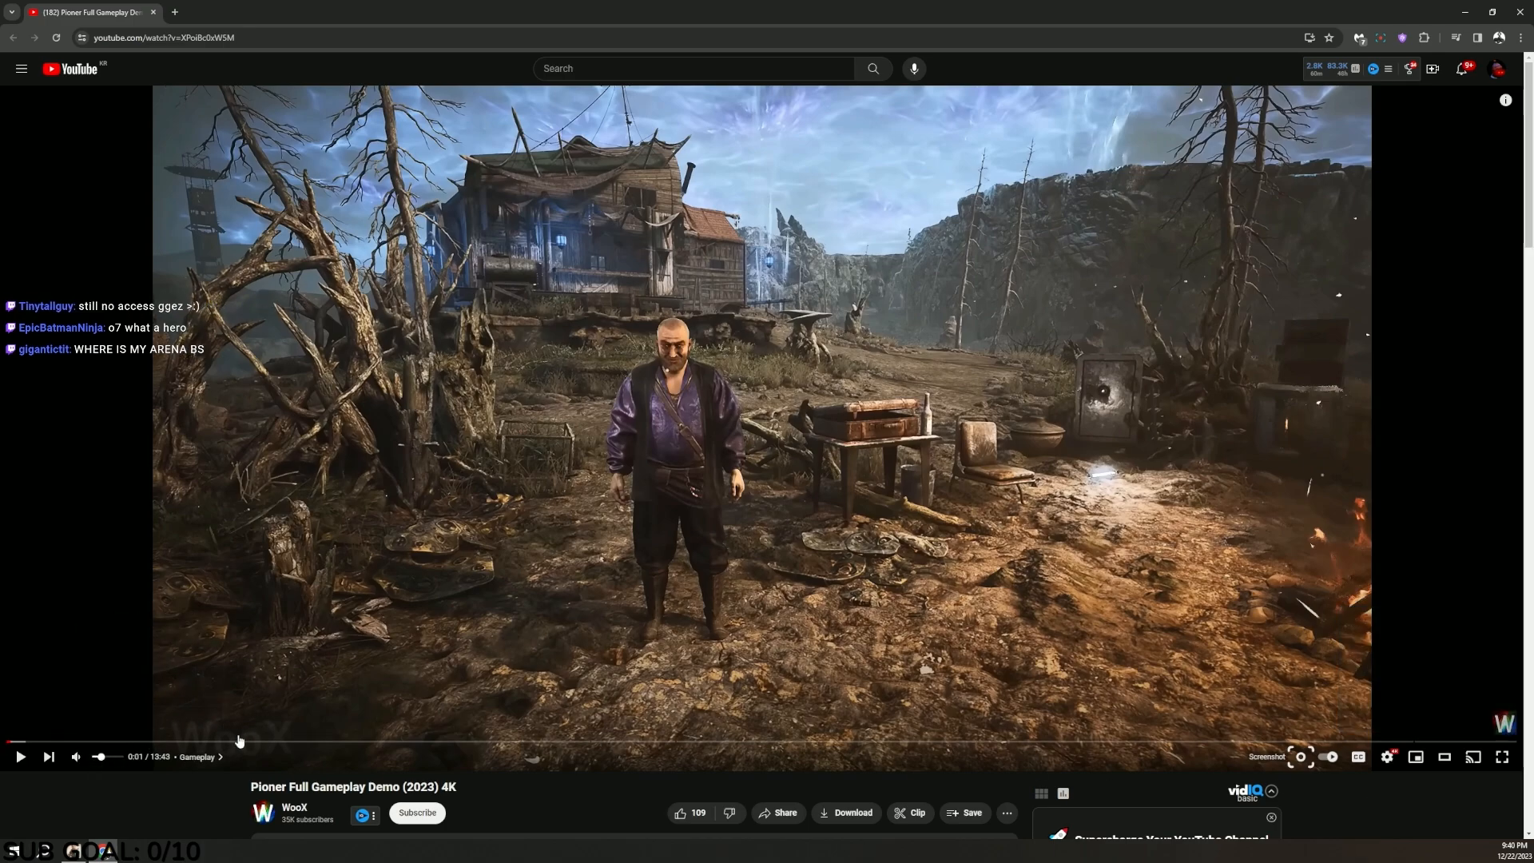
pyautogui.moveTo(458, 631)
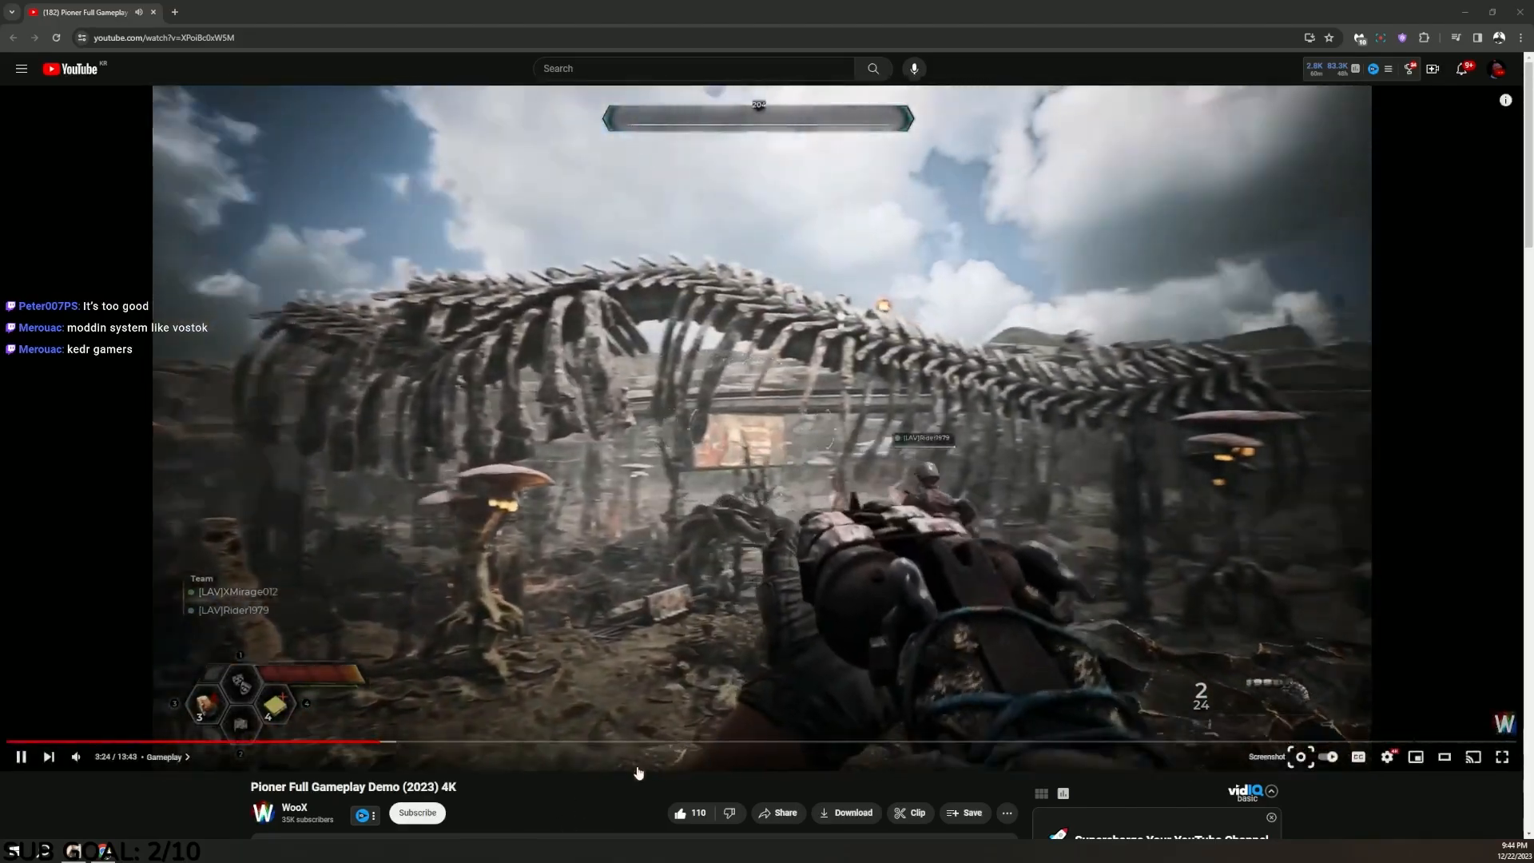
pyautogui.moveTo(619, 805)
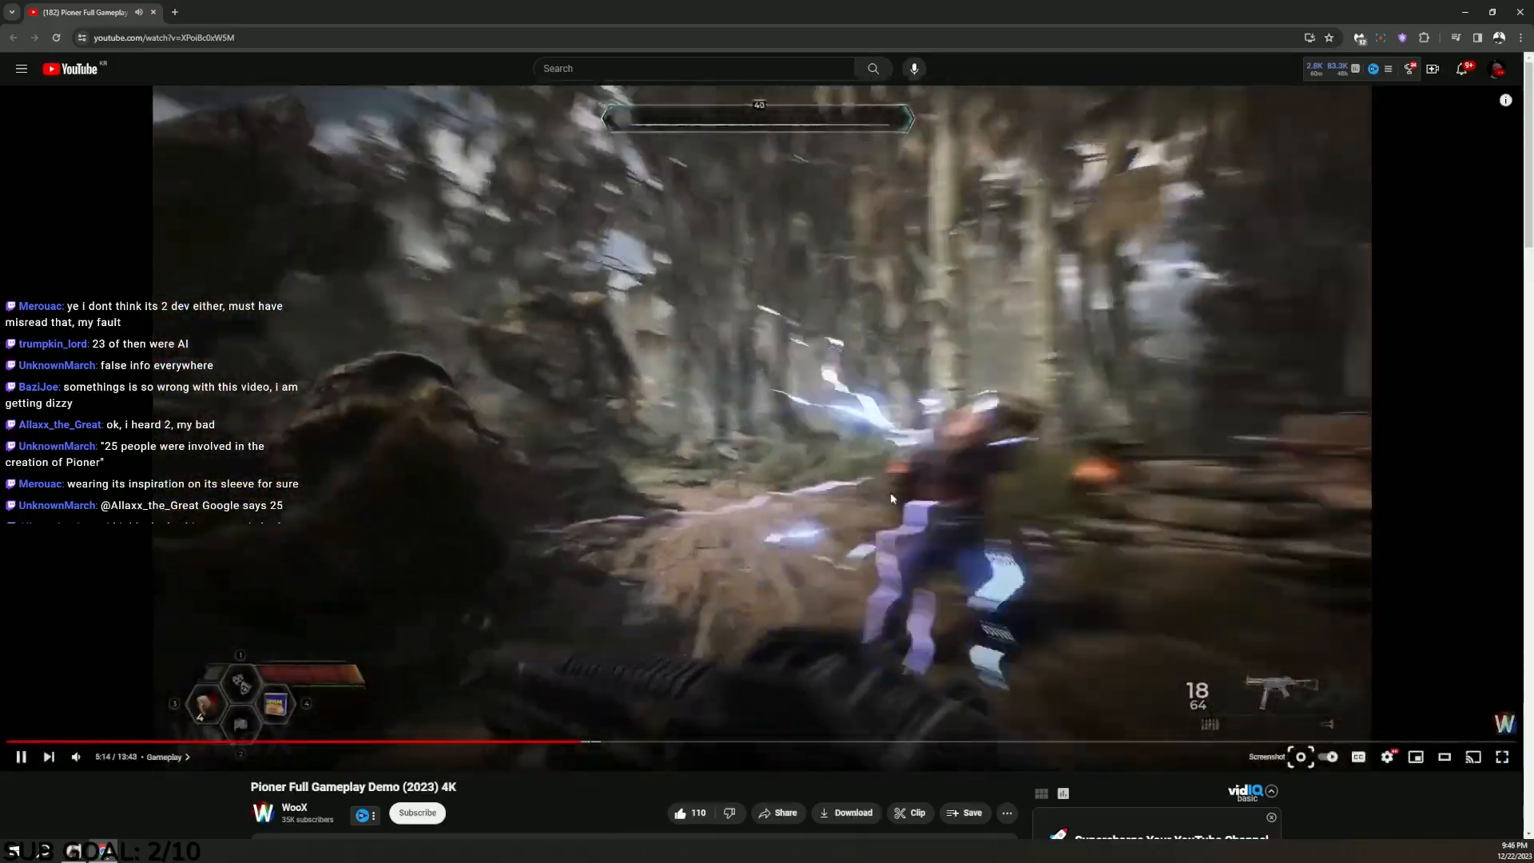
pyautogui.moveTo(637, 741)
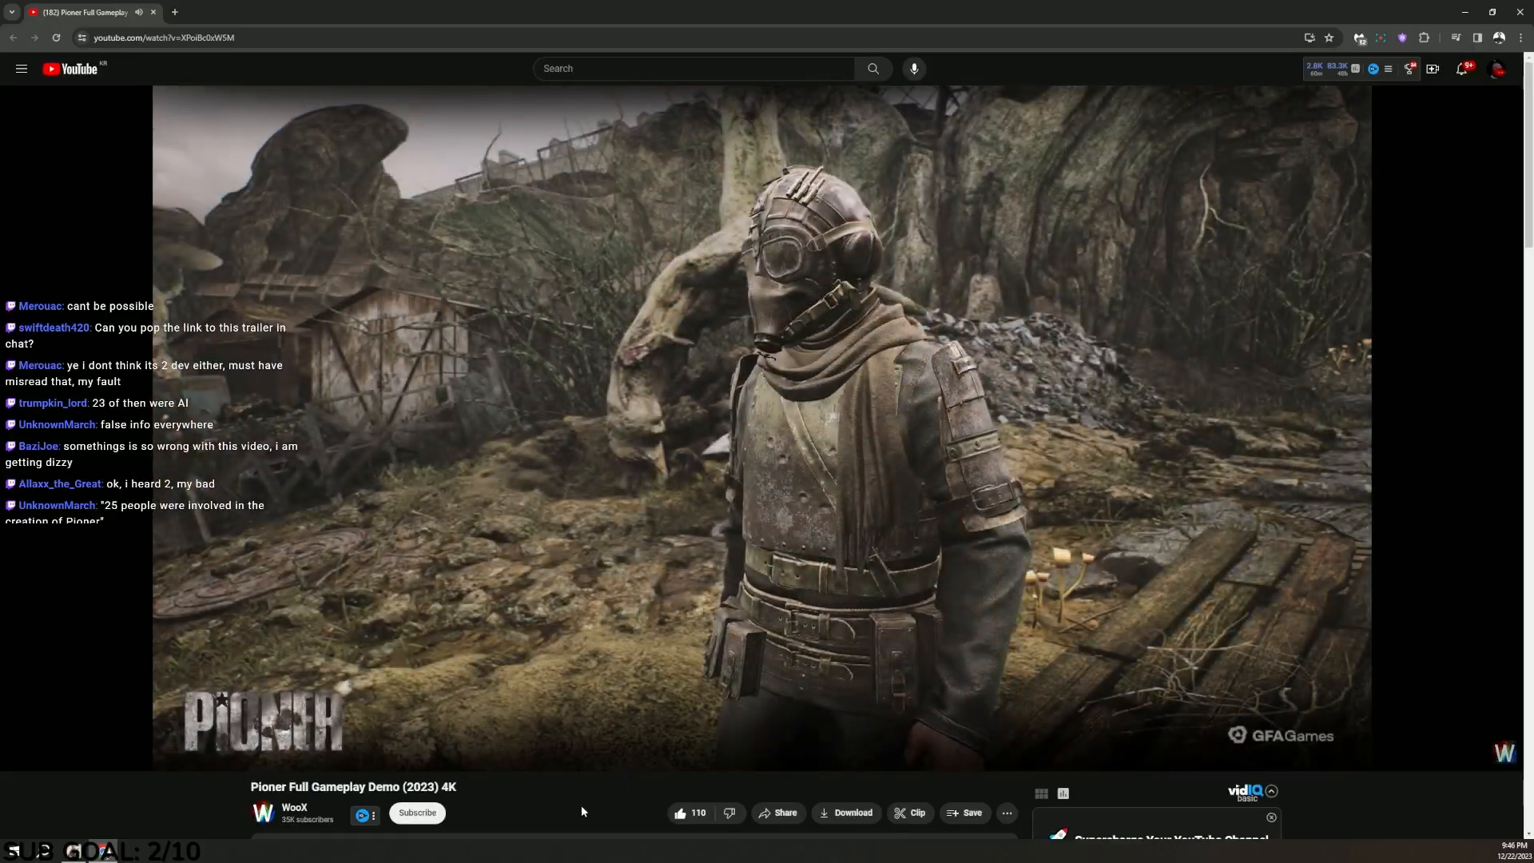
pyautogui.moveTo(636, 741)
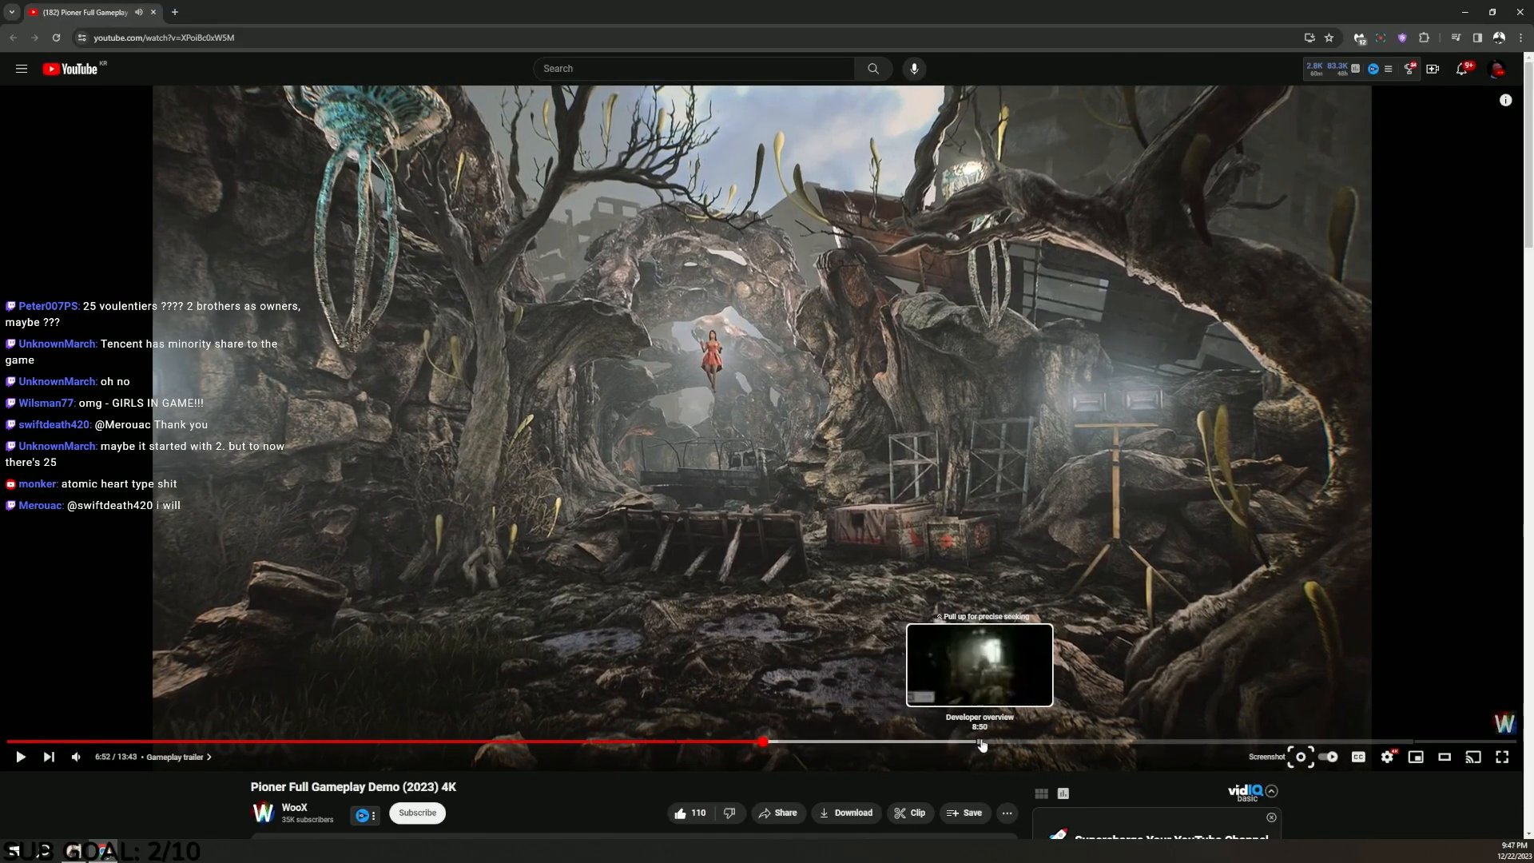
pyautogui.moveTo(1064, 742)
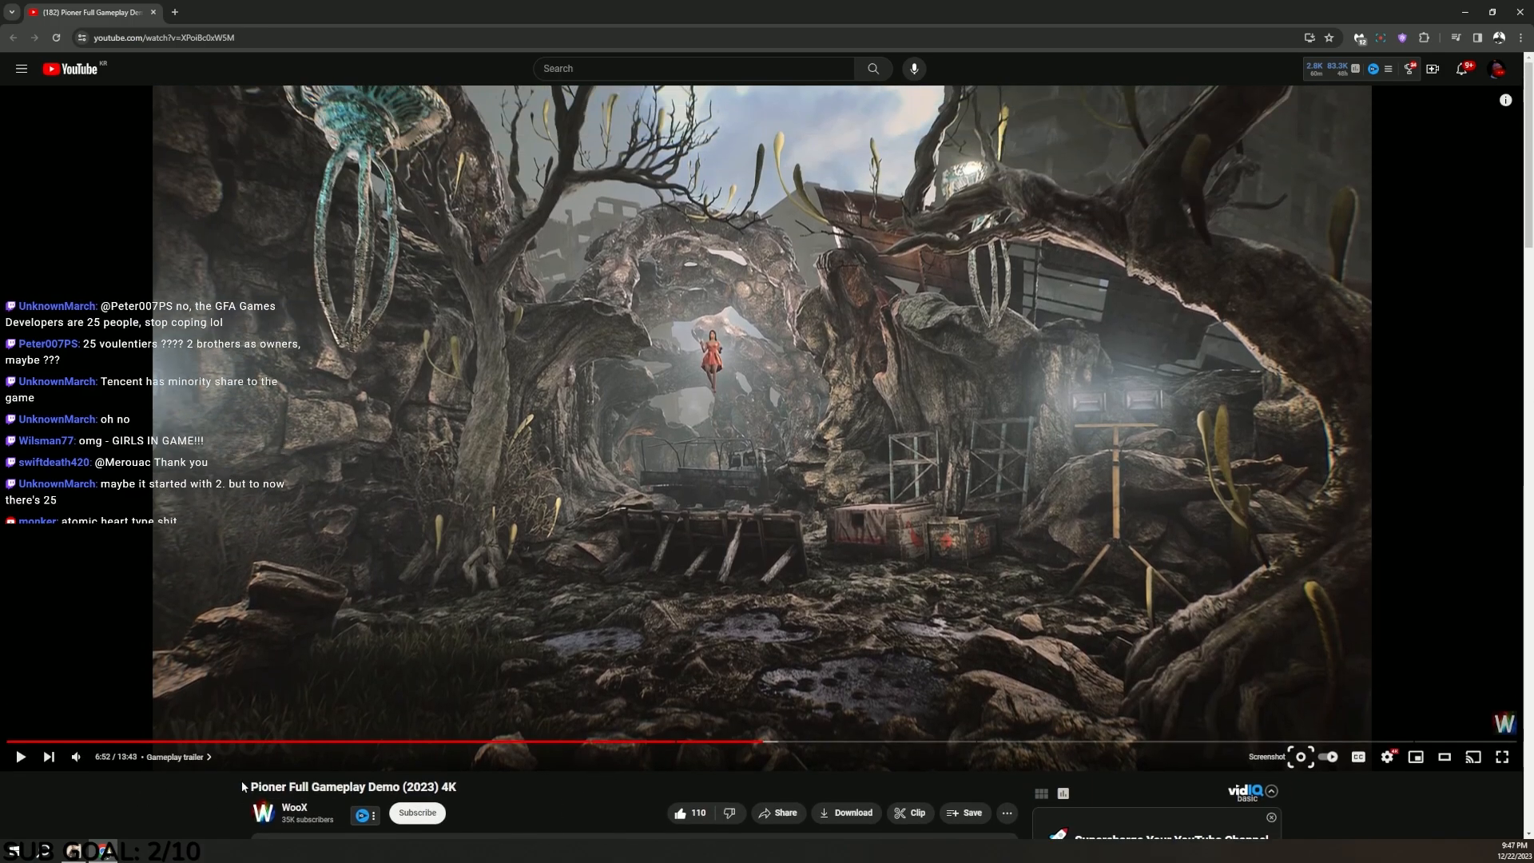
# Keep watching the demo through to the 6:56 dialogue with the girl in red.
pyautogui.click(19, 757)
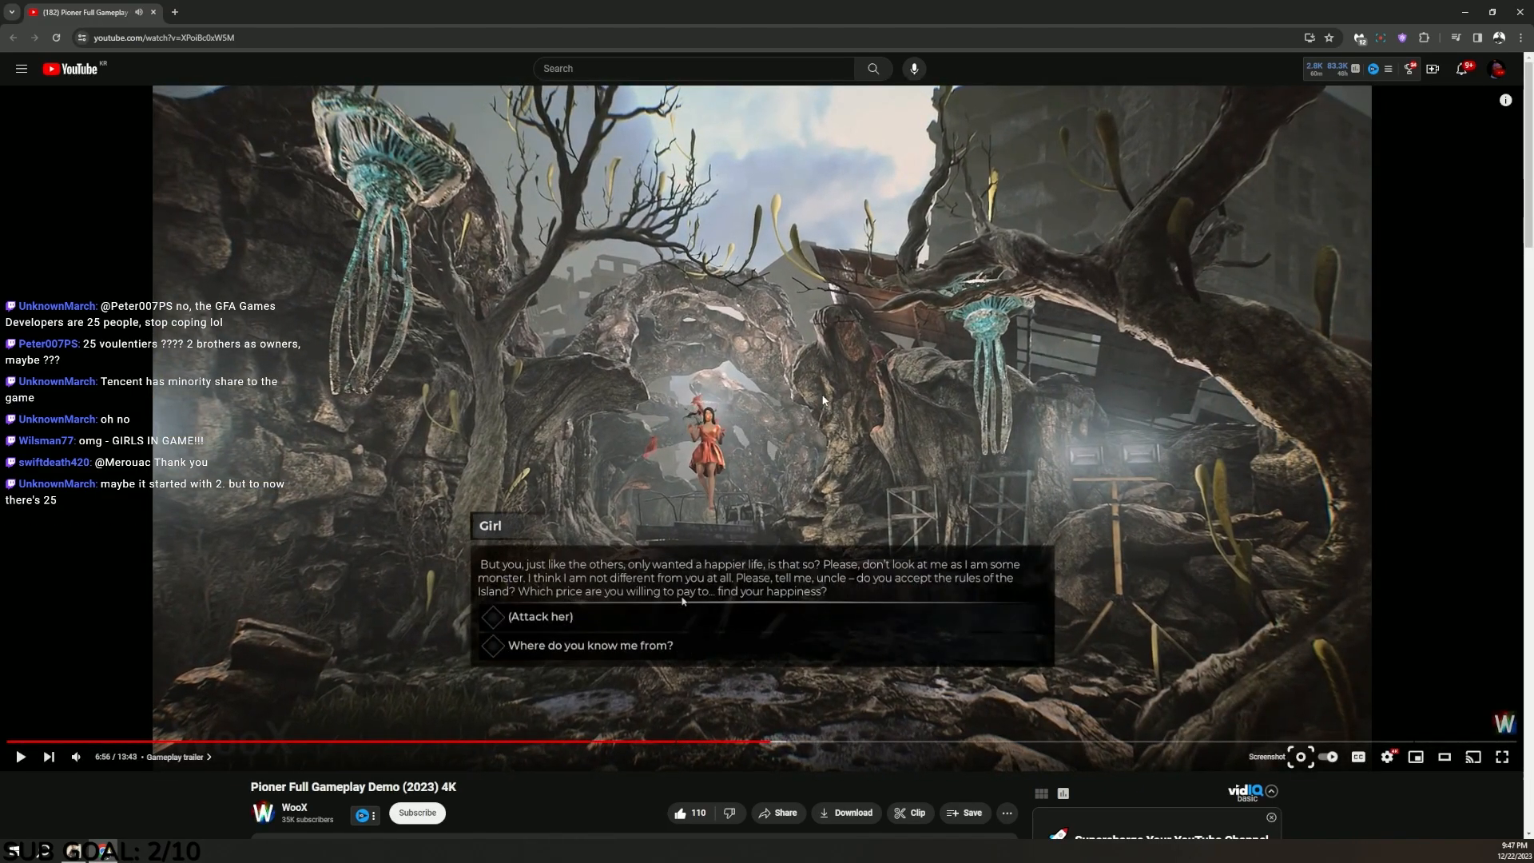
pyautogui.moveTo(984, 741)
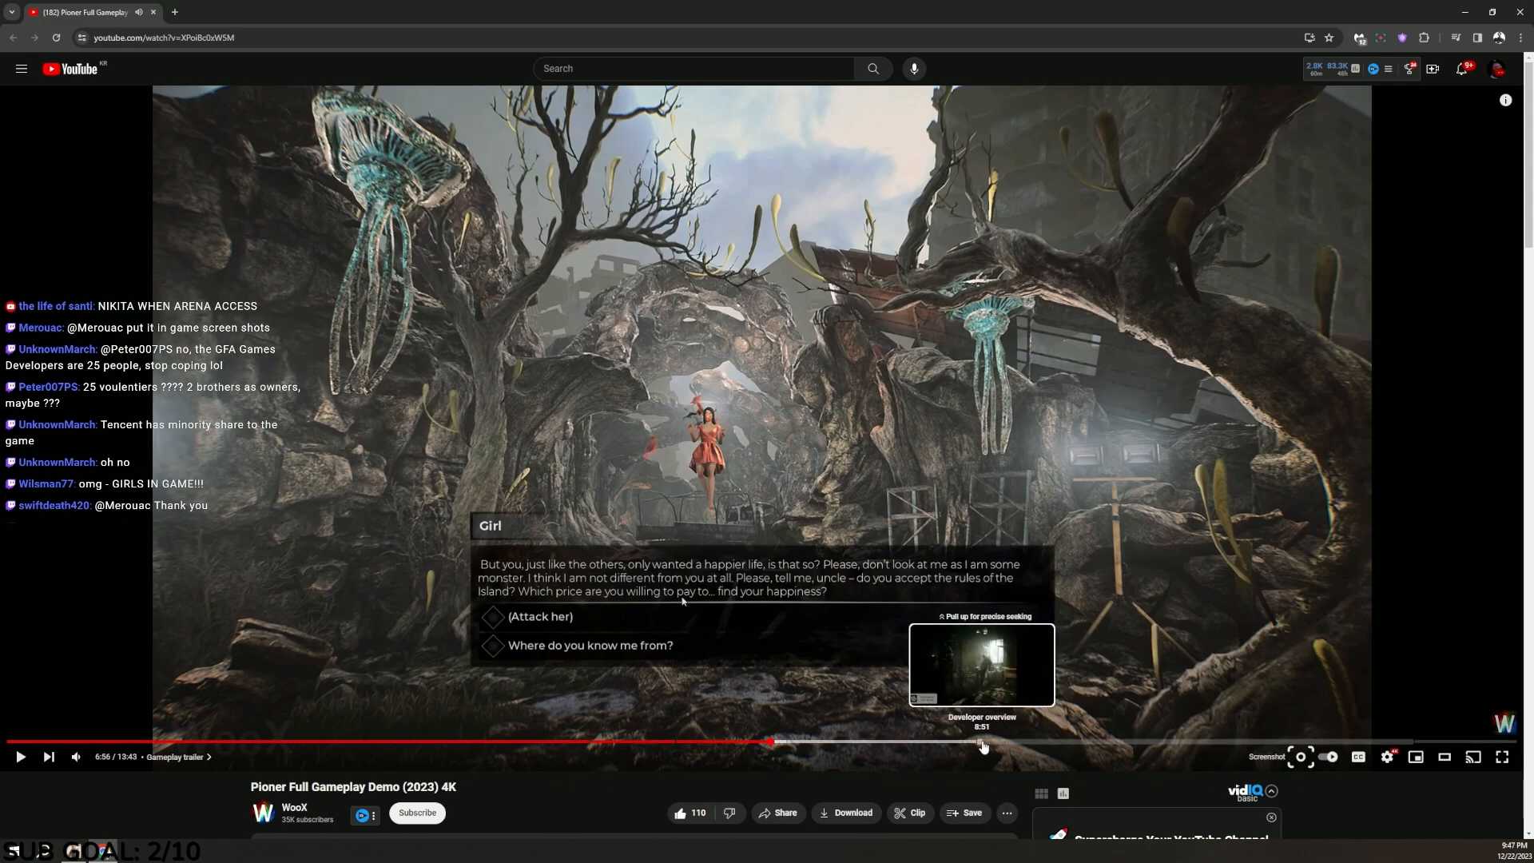
pyautogui.click(984, 741)
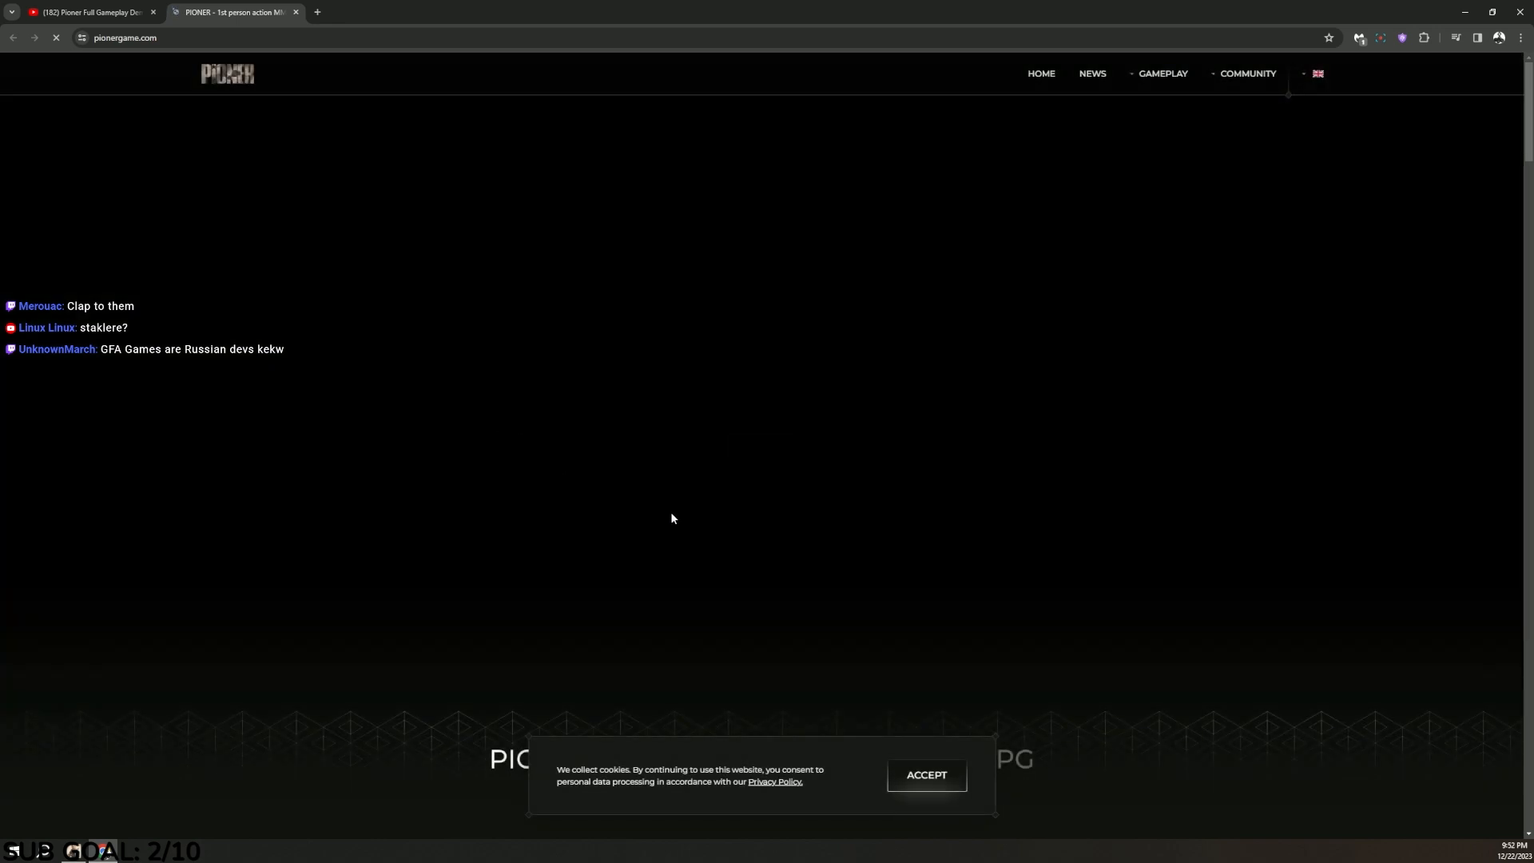
# Accept the cookie notice and scroll past the News cards to the Bestiary carousel.
pyautogui.click(924, 774)
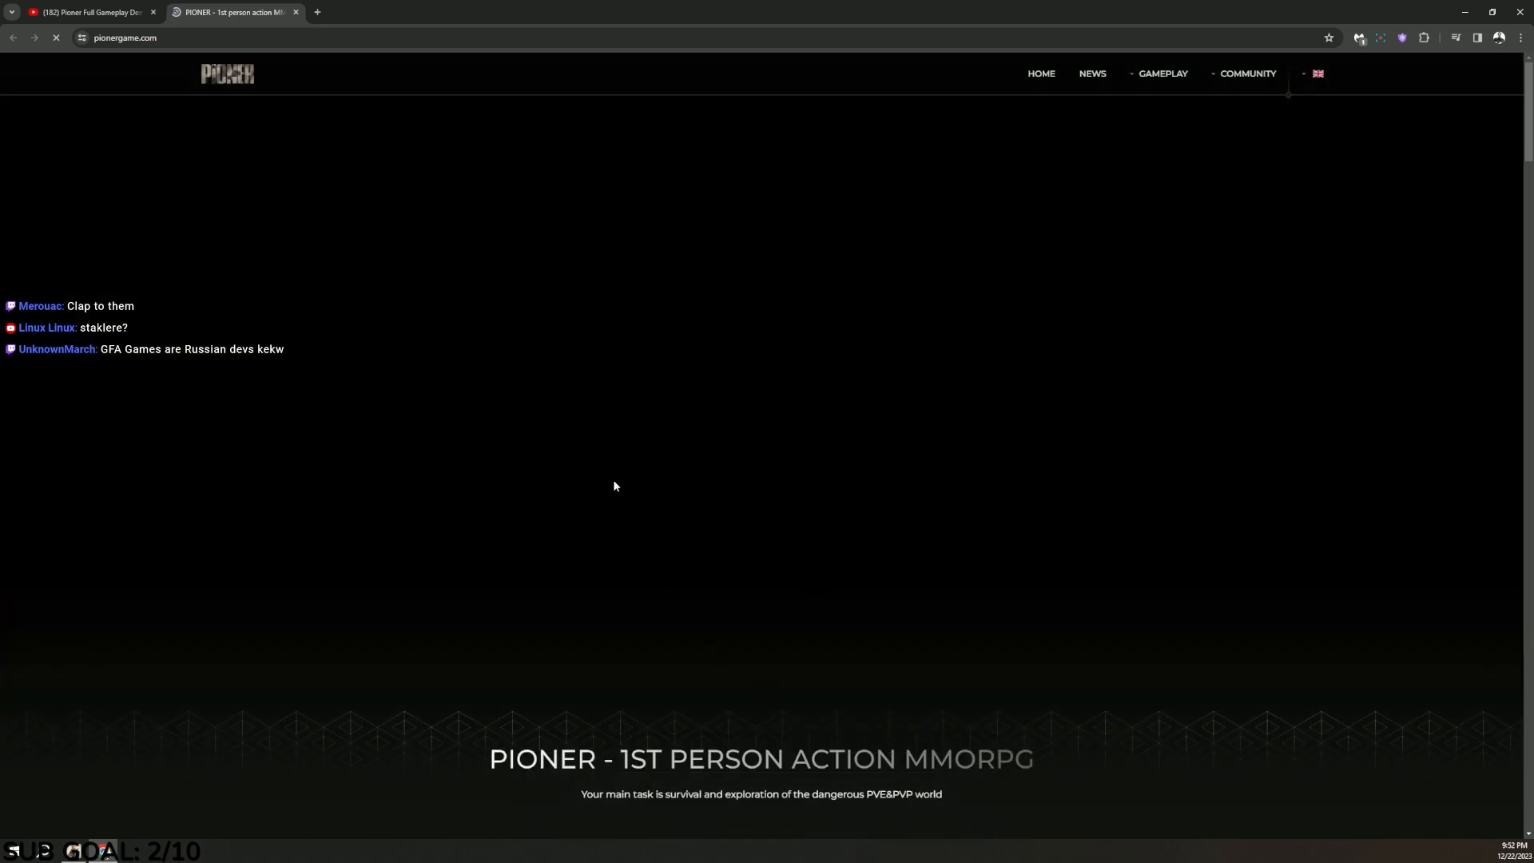
pyautogui.moveTo(579, 487)
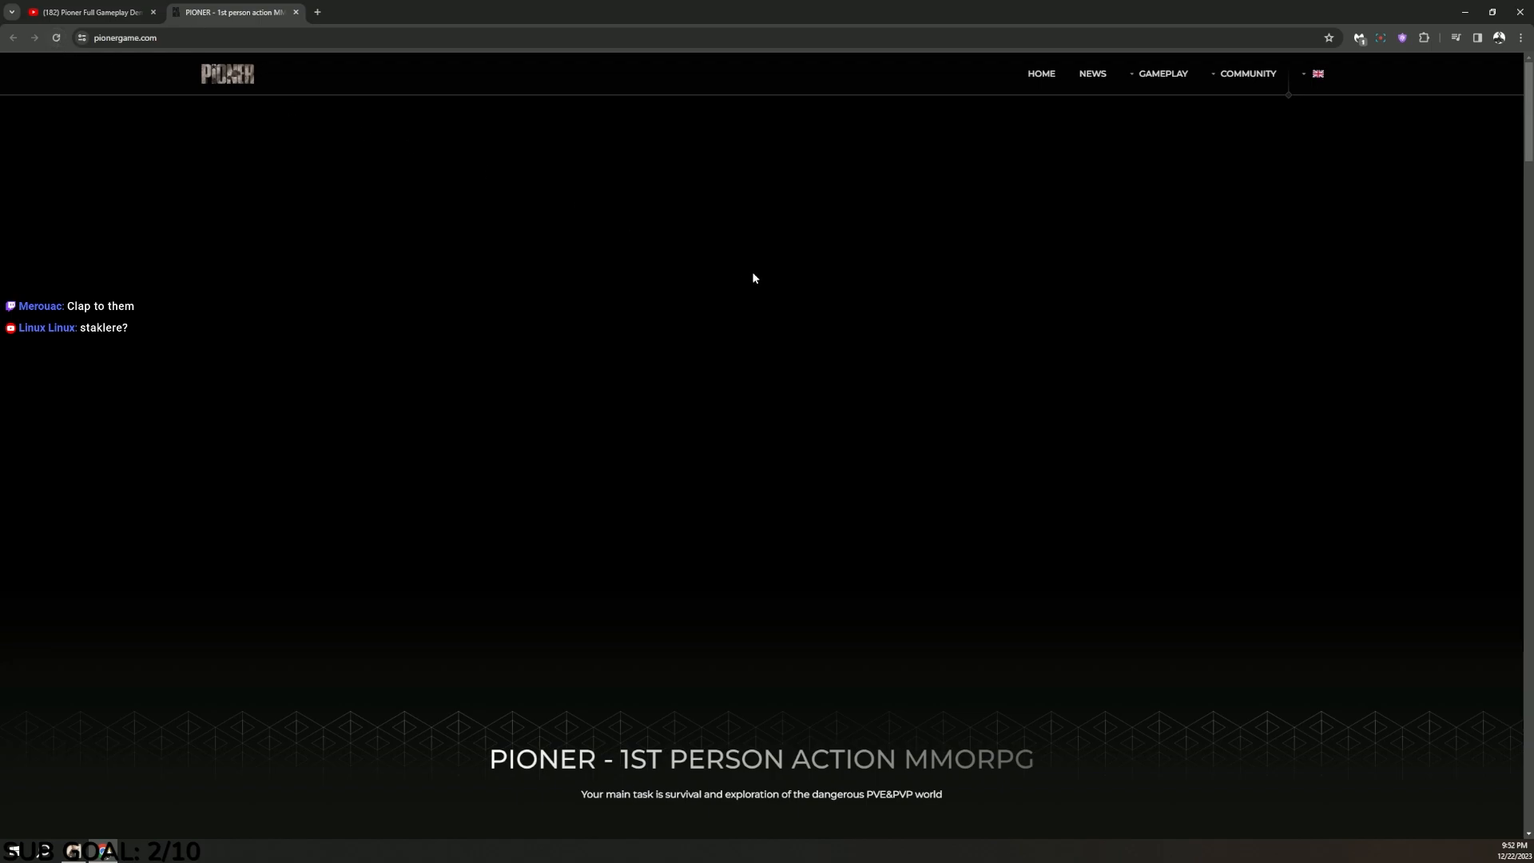
pyautogui.moveTo(944, 470)
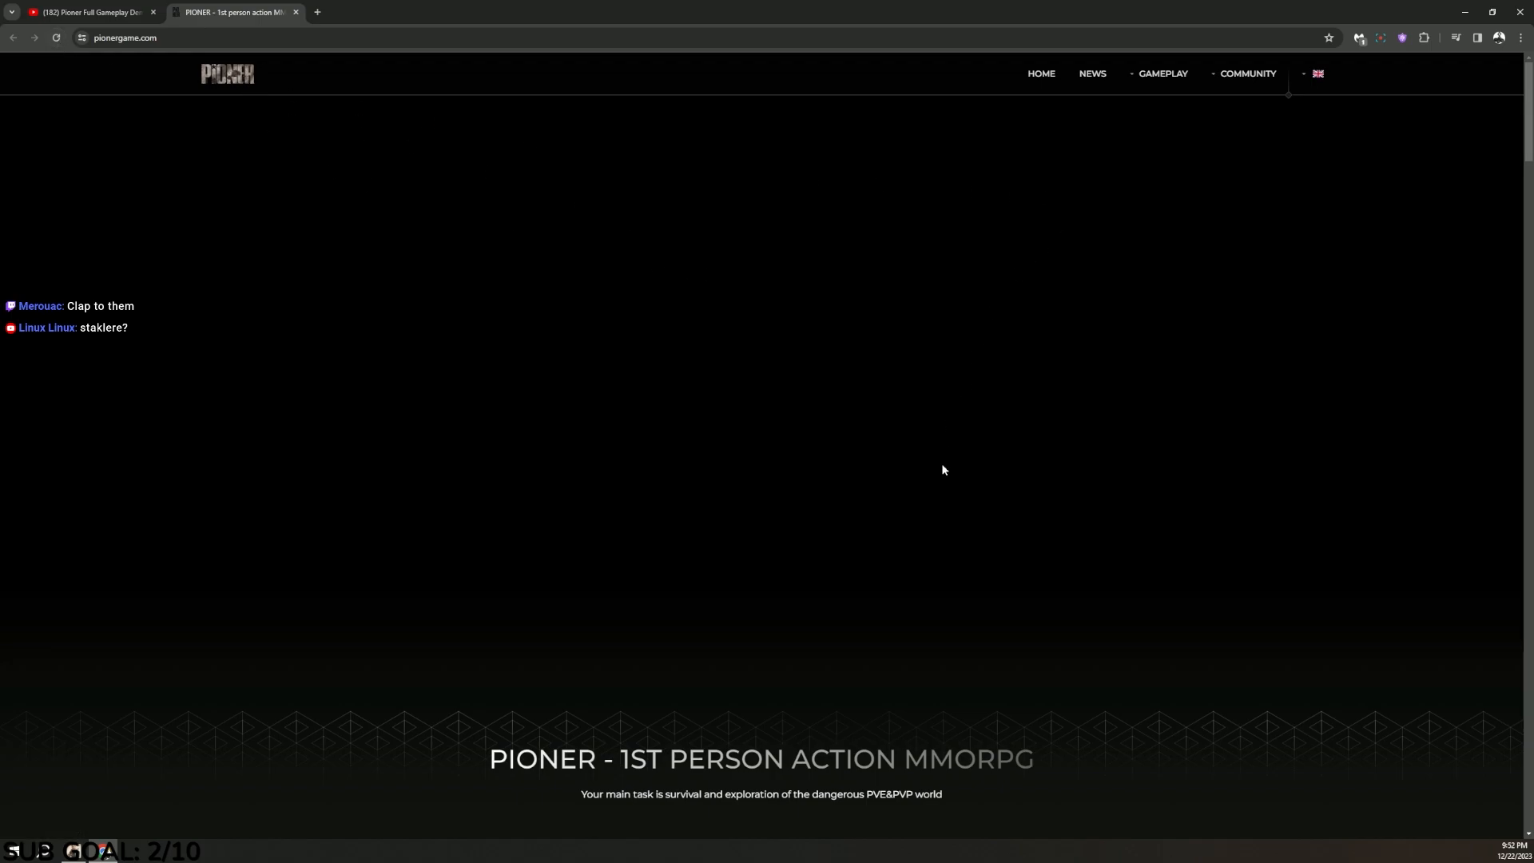
pyautogui.scroll(-3)
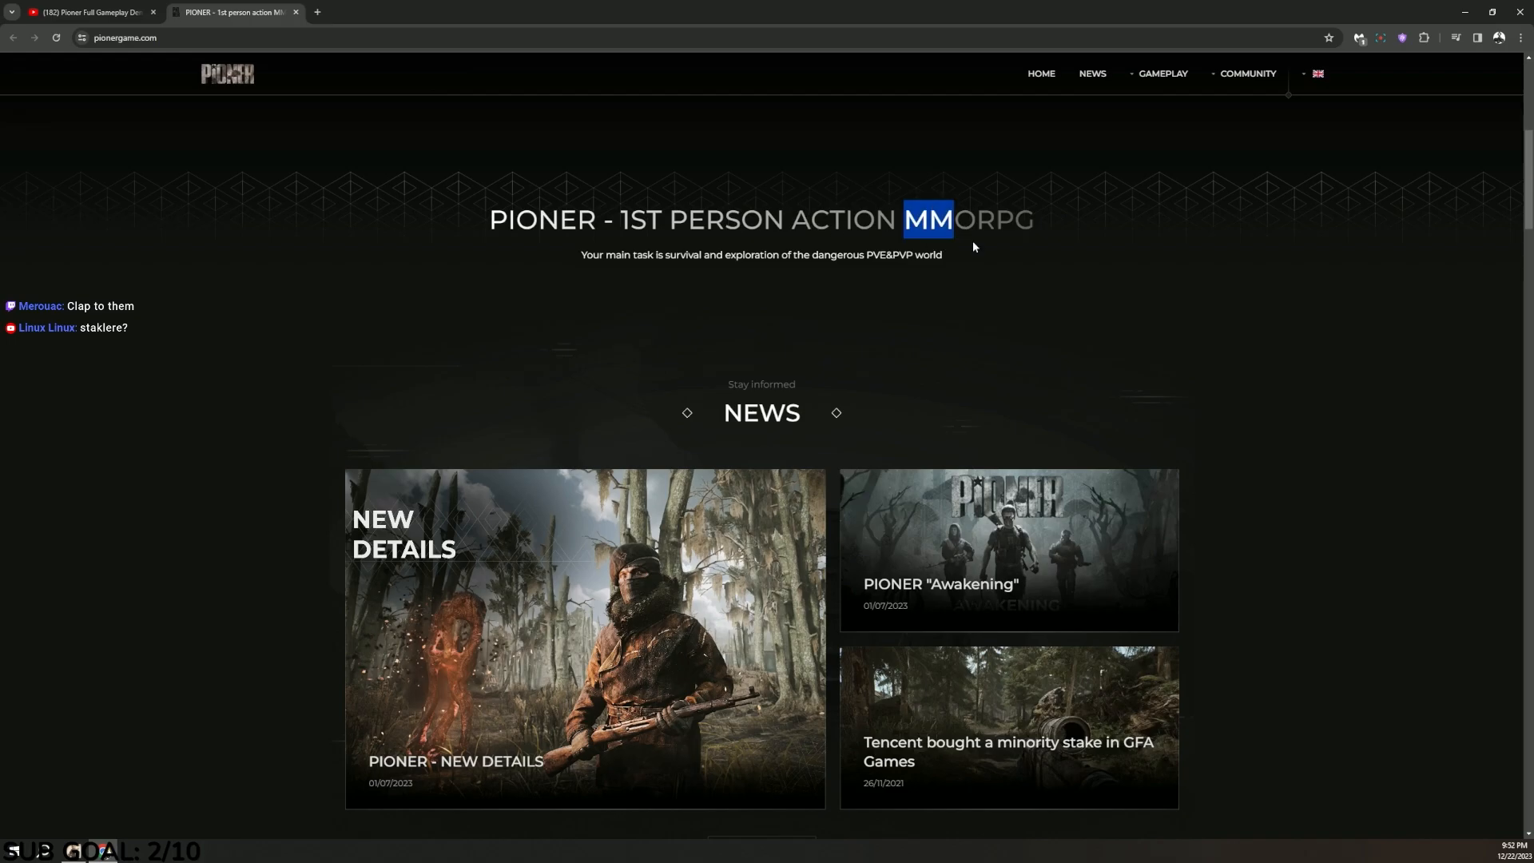
pyautogui.scroll(-3)
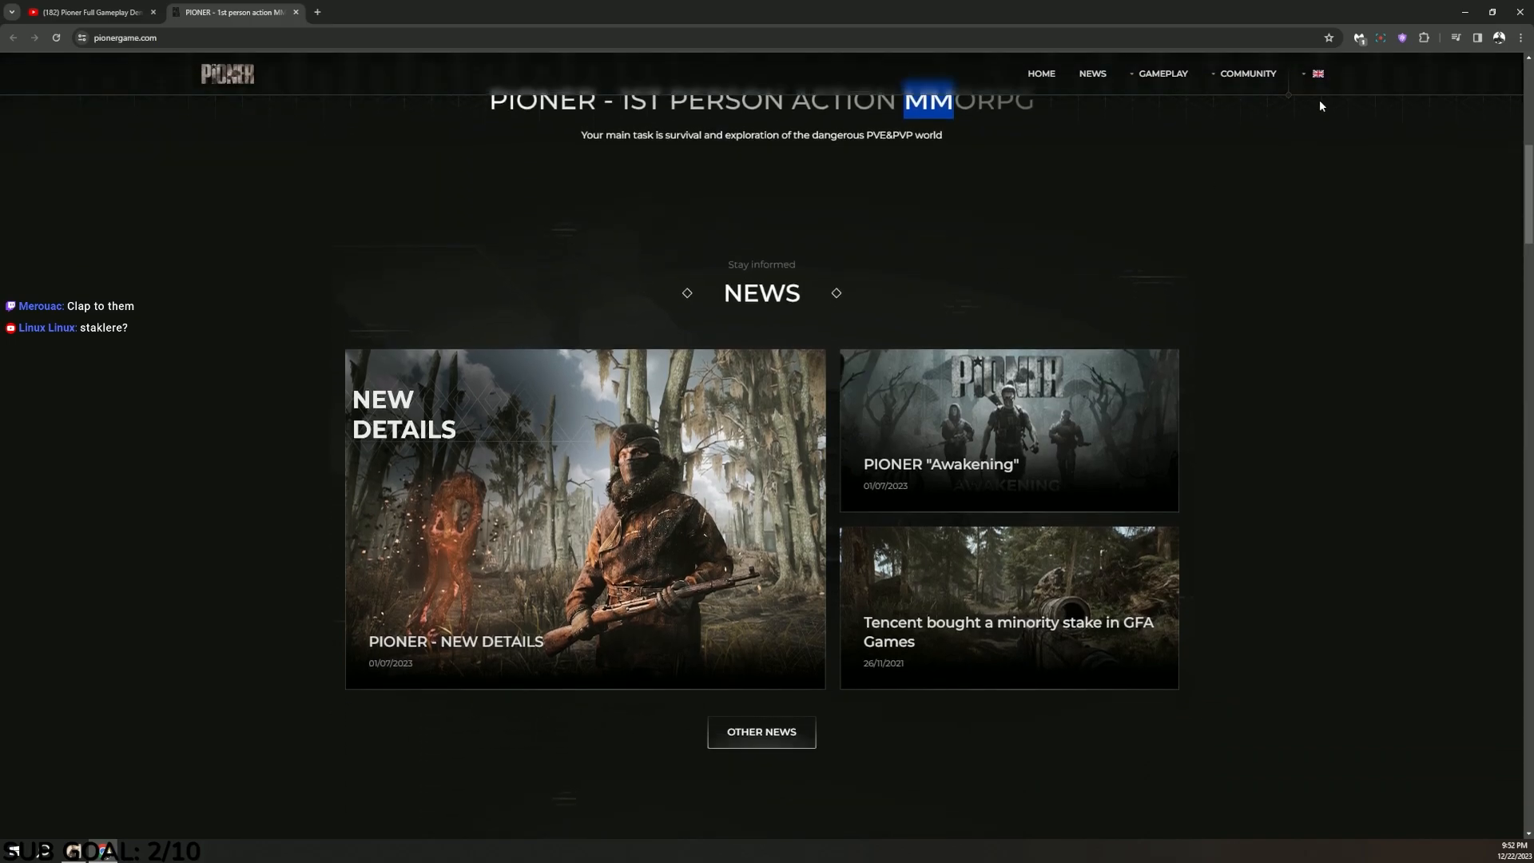
pyautogui.scroll(-3)
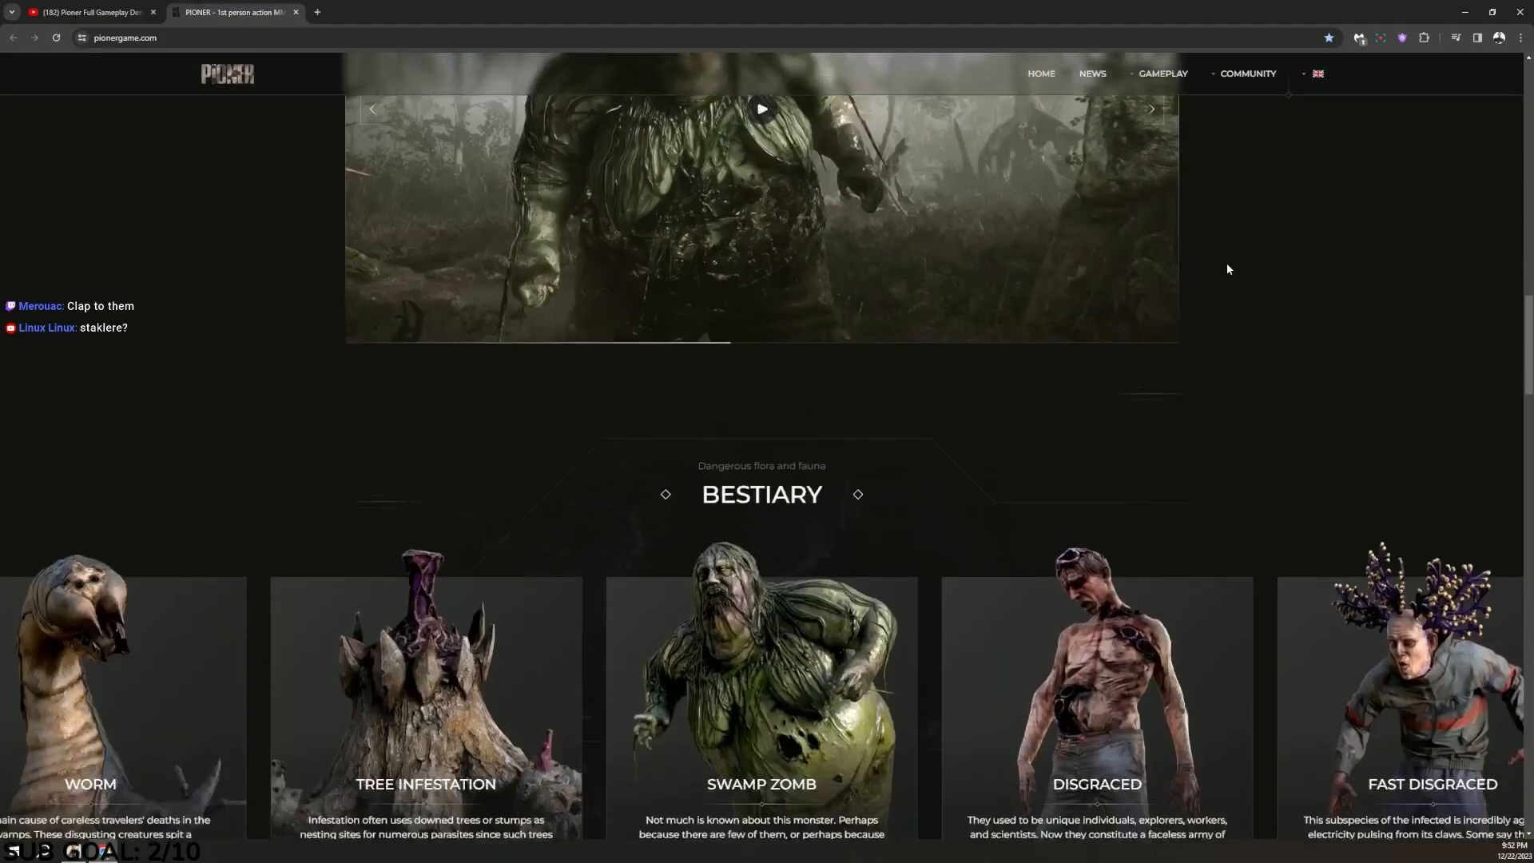
pyautogui.scroll(-3)
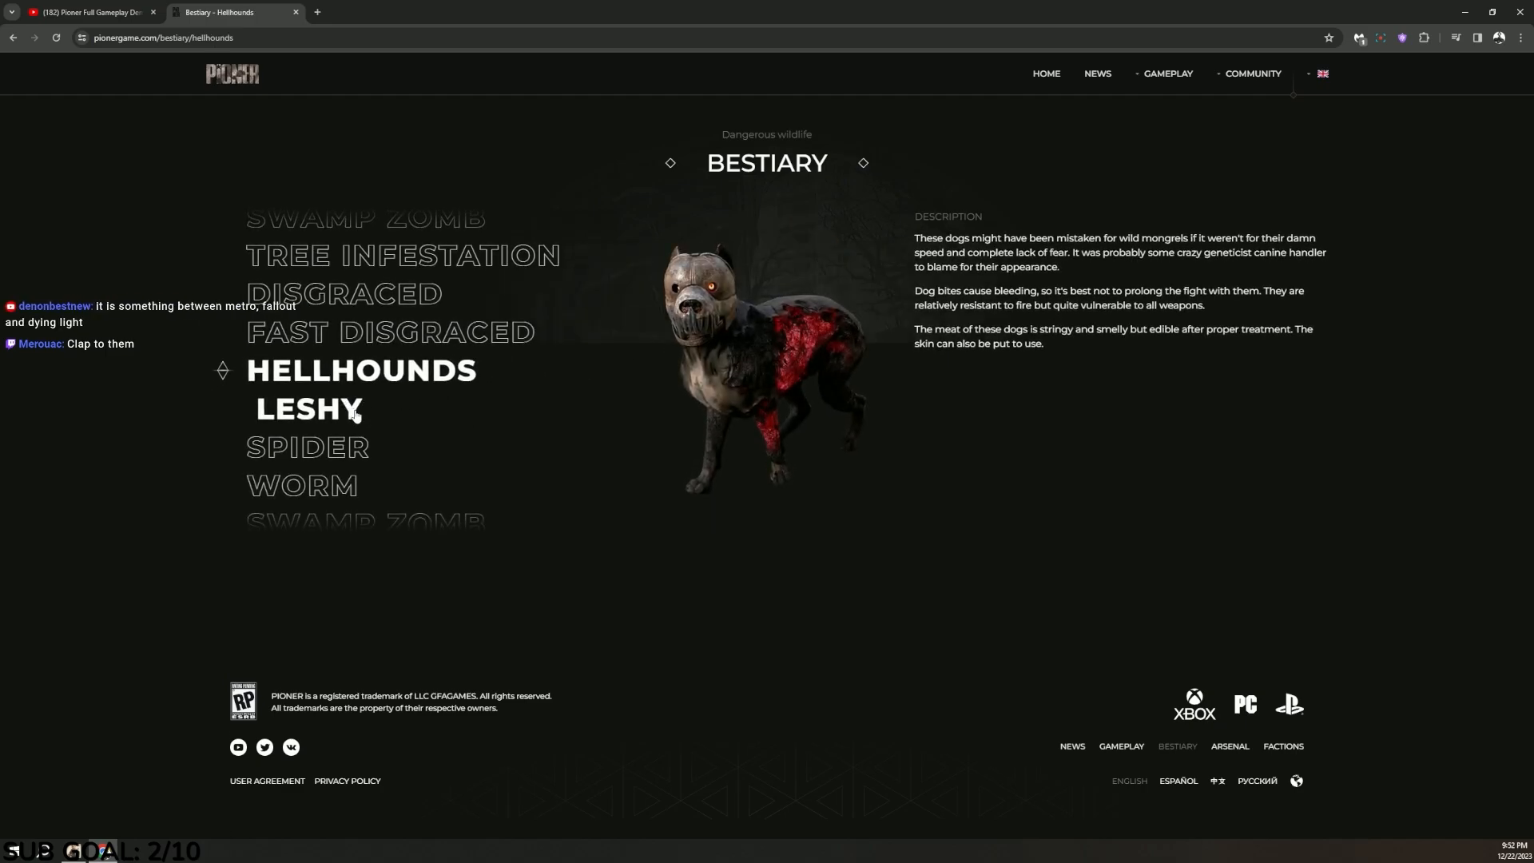
pyautogui.click(315, 409)
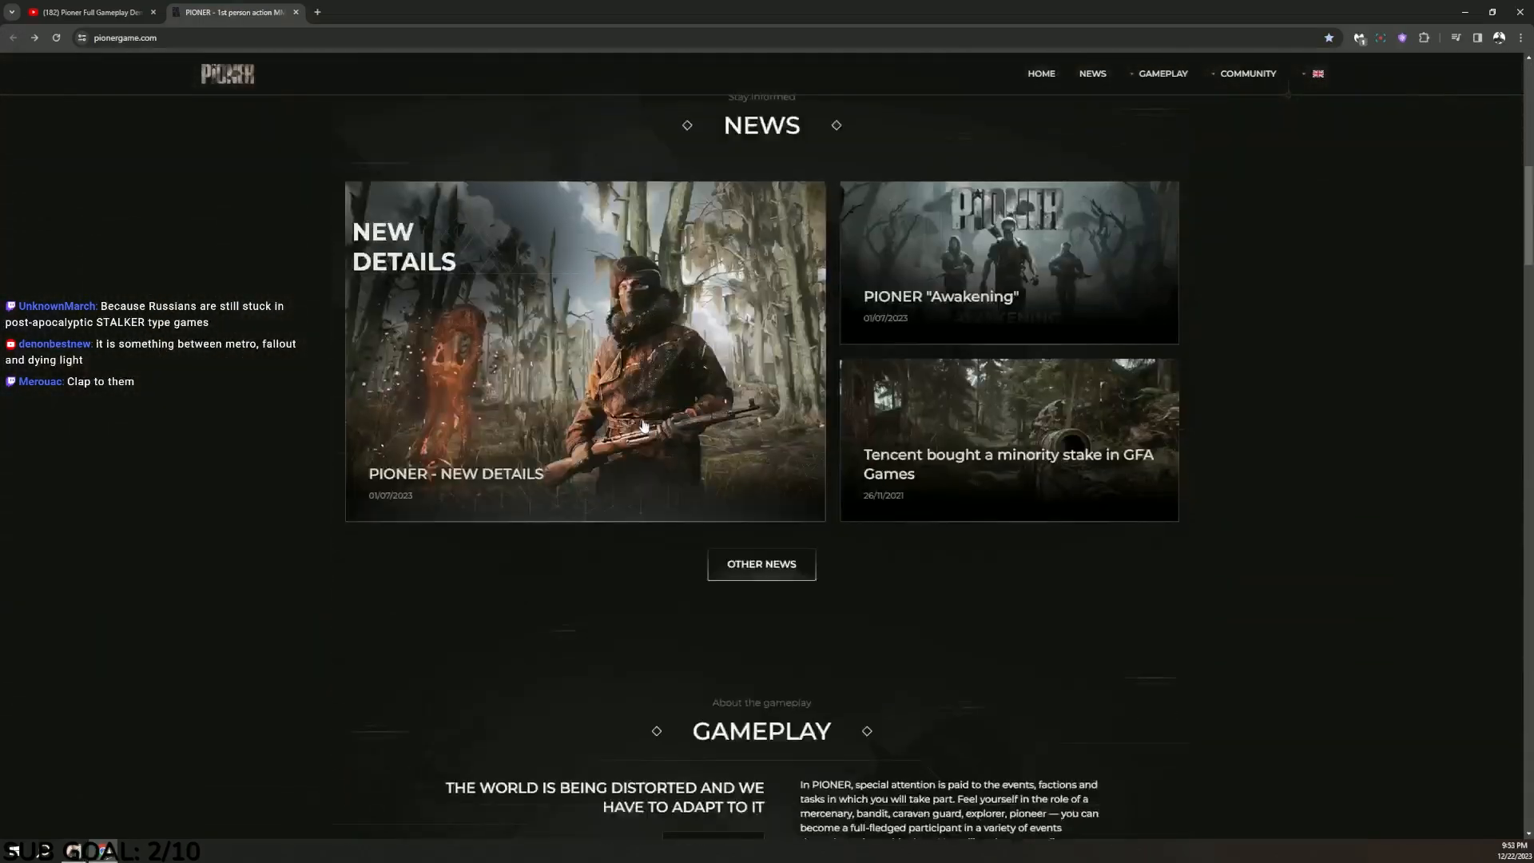
# Scroll to the Guns showcase, open ZUBR-19 and page the carousel both ways.
pyautogui.scroll(-3)
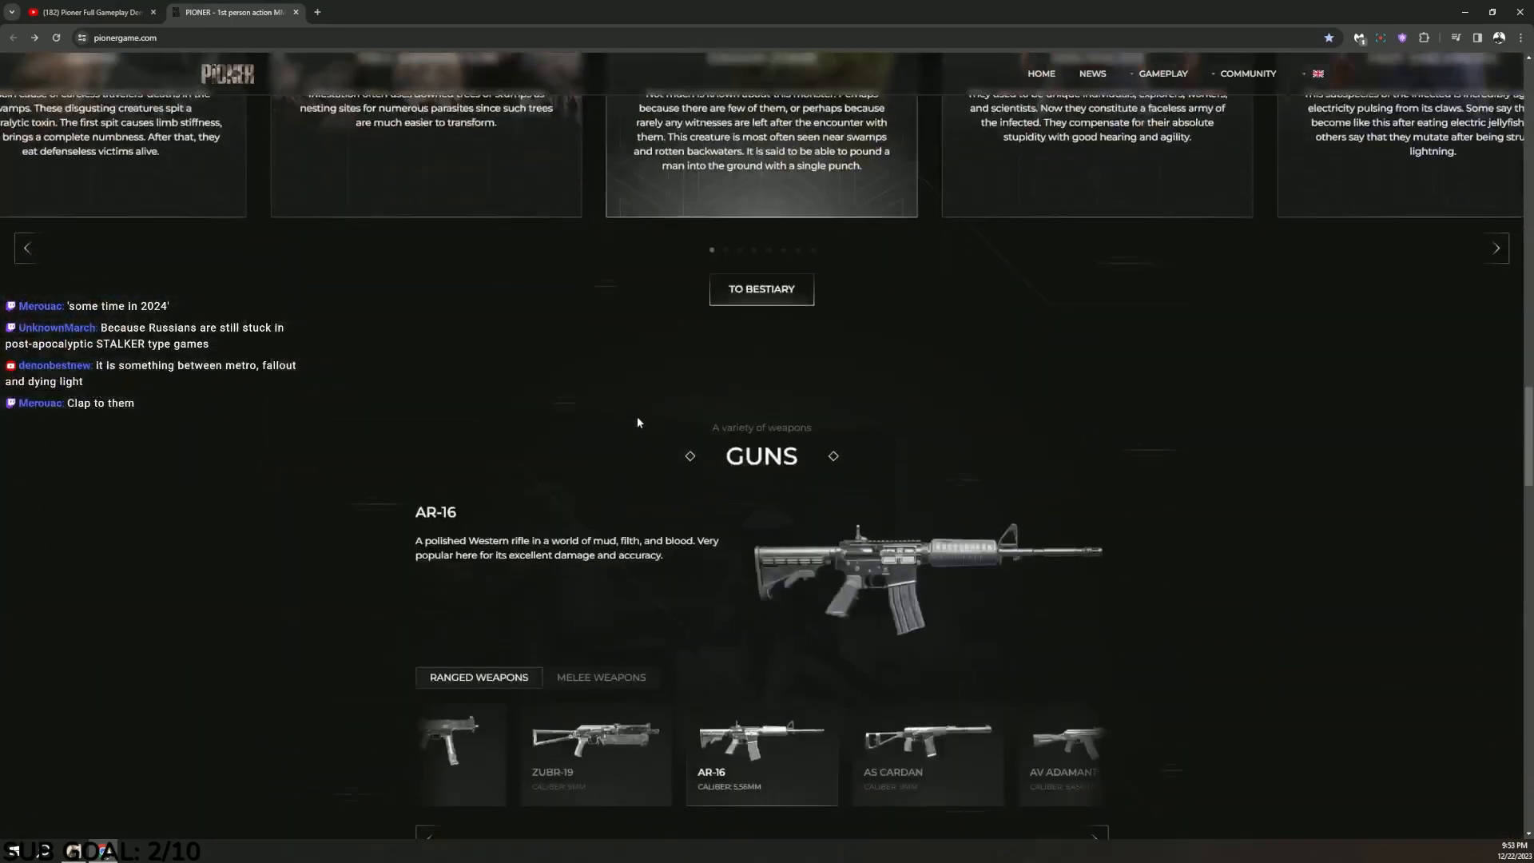
pyautogui.scroll(-3)
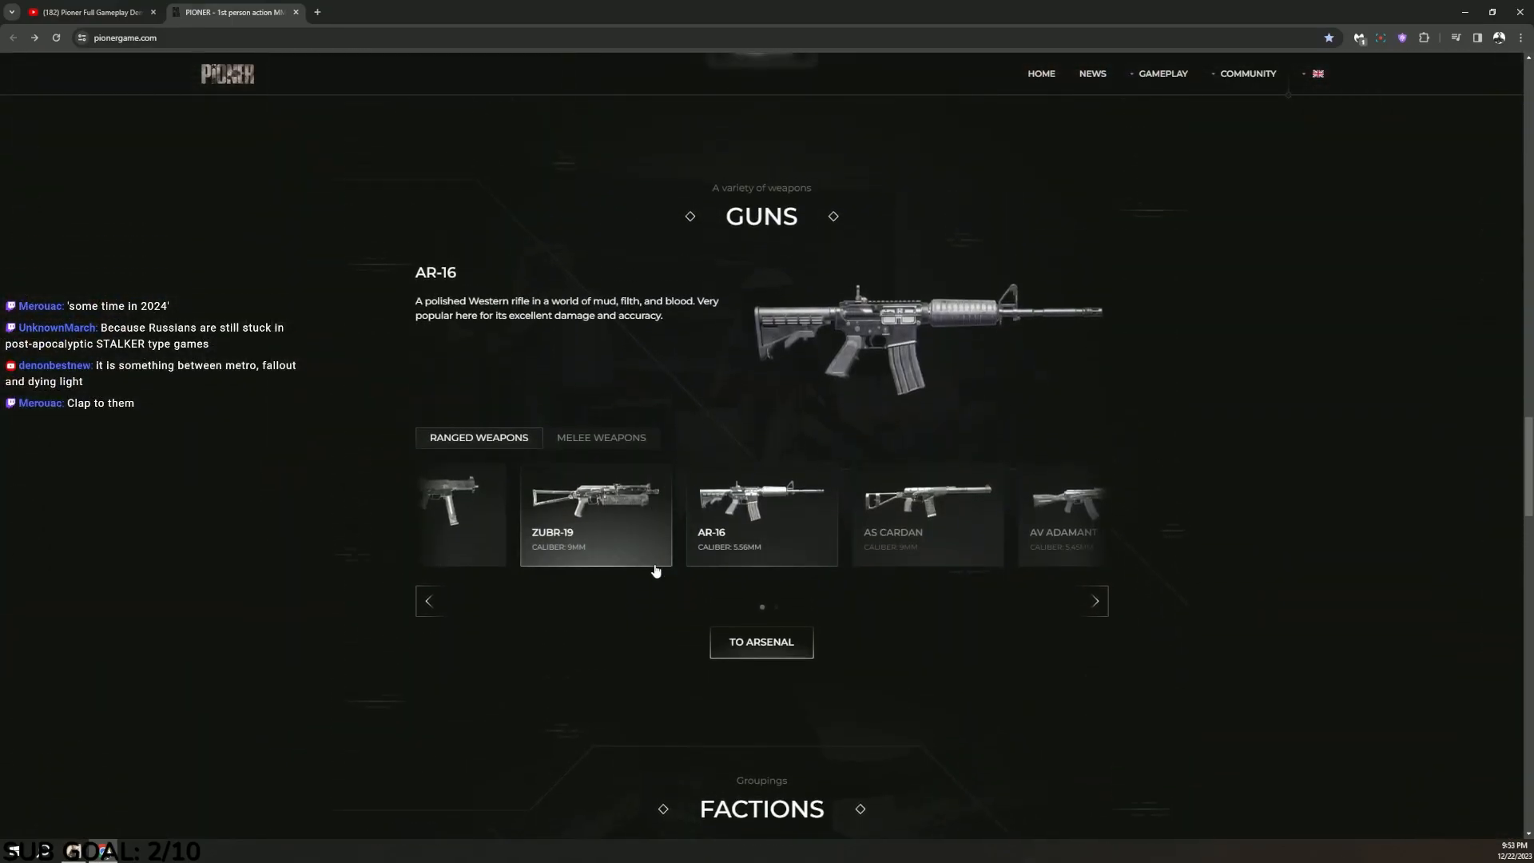
pyautogui.click(595, 514)
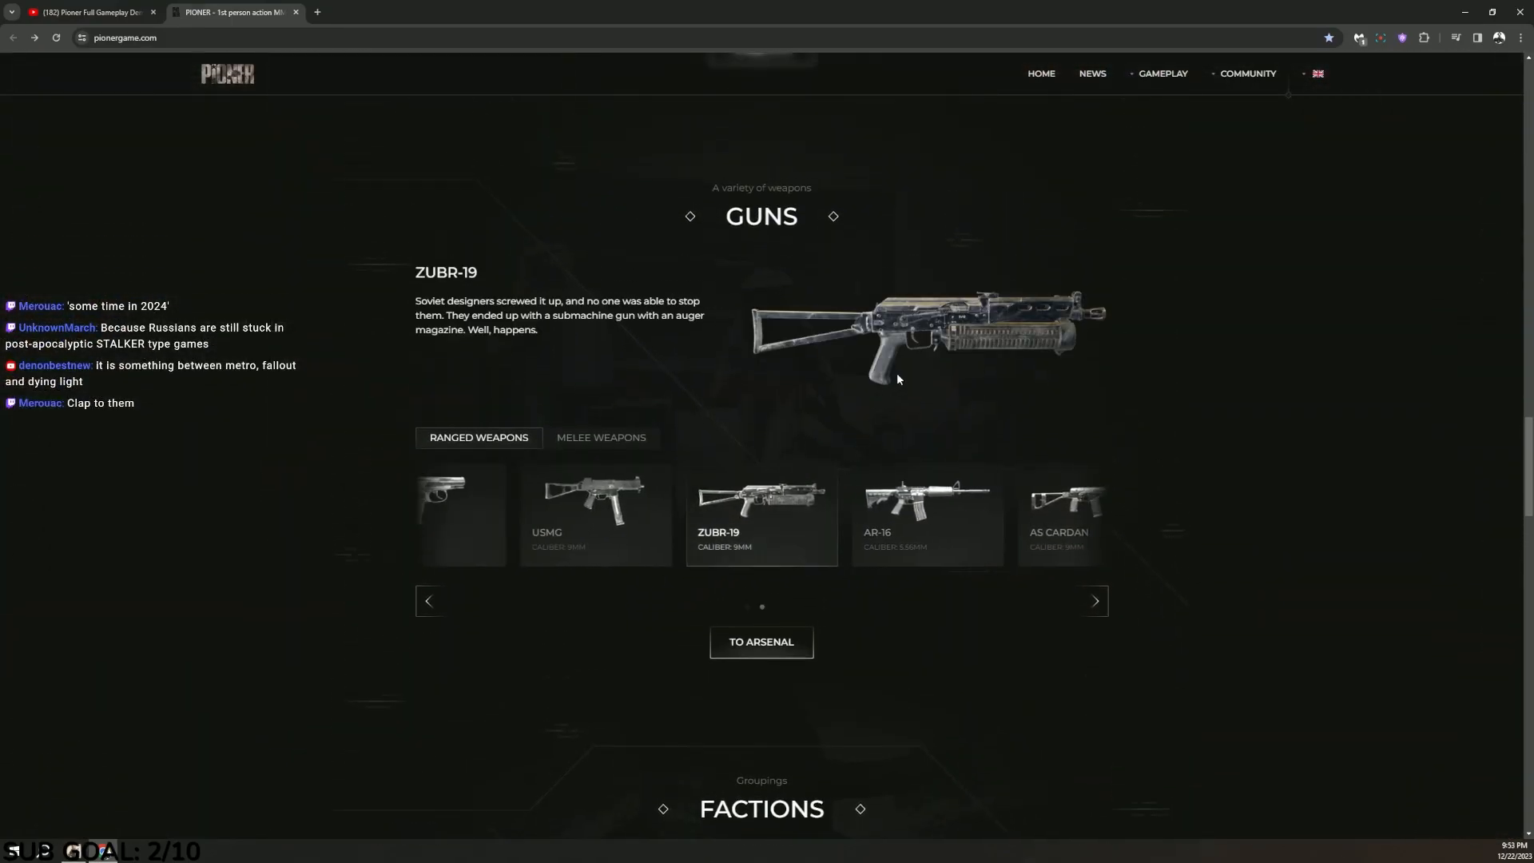
pyautogui.moveTo(928, 487)
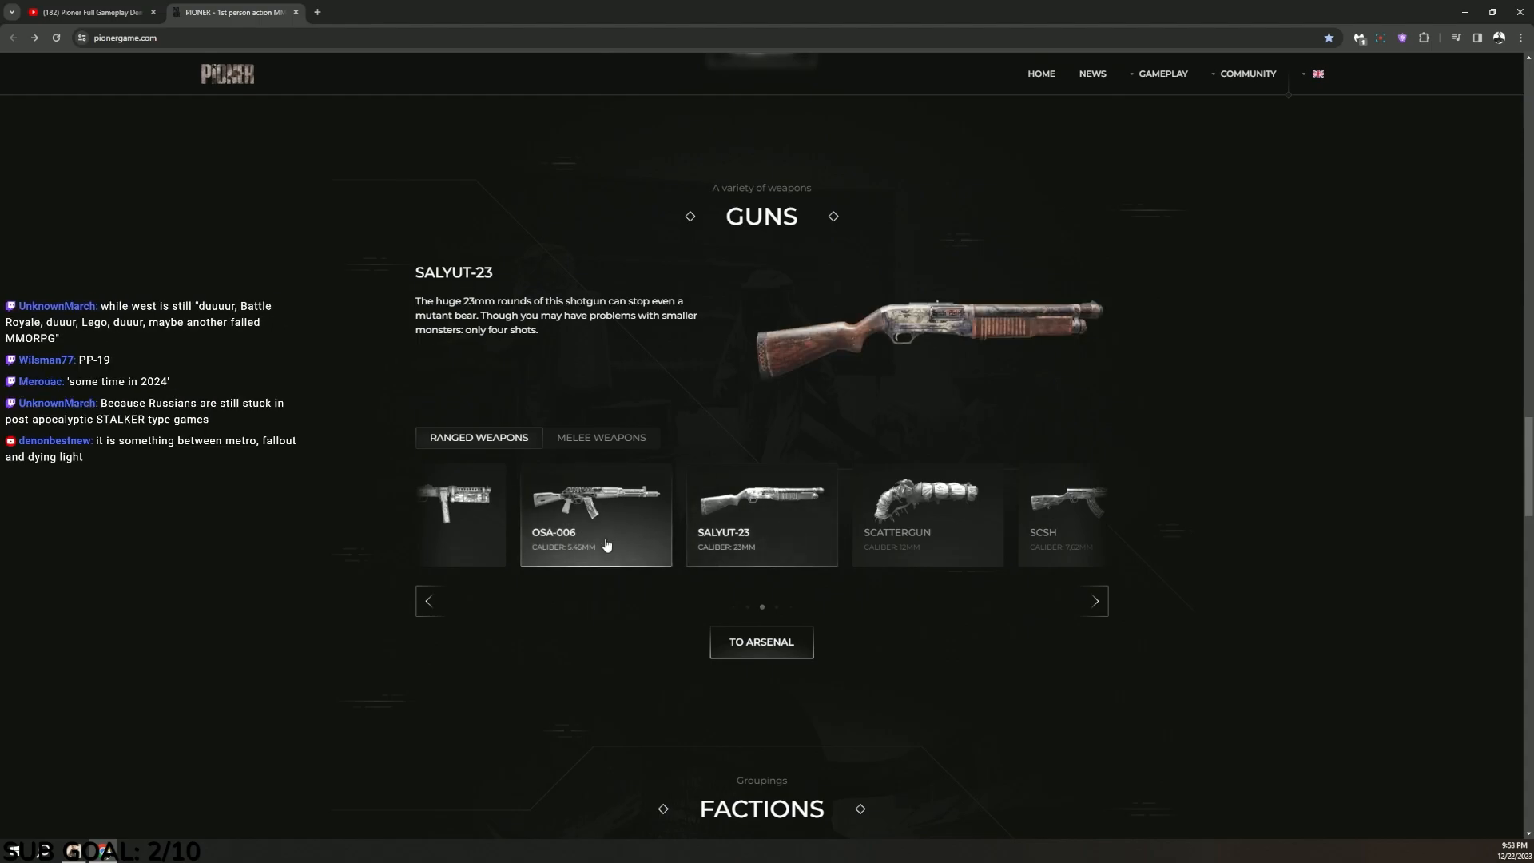
pyautogui.click(595, 515)
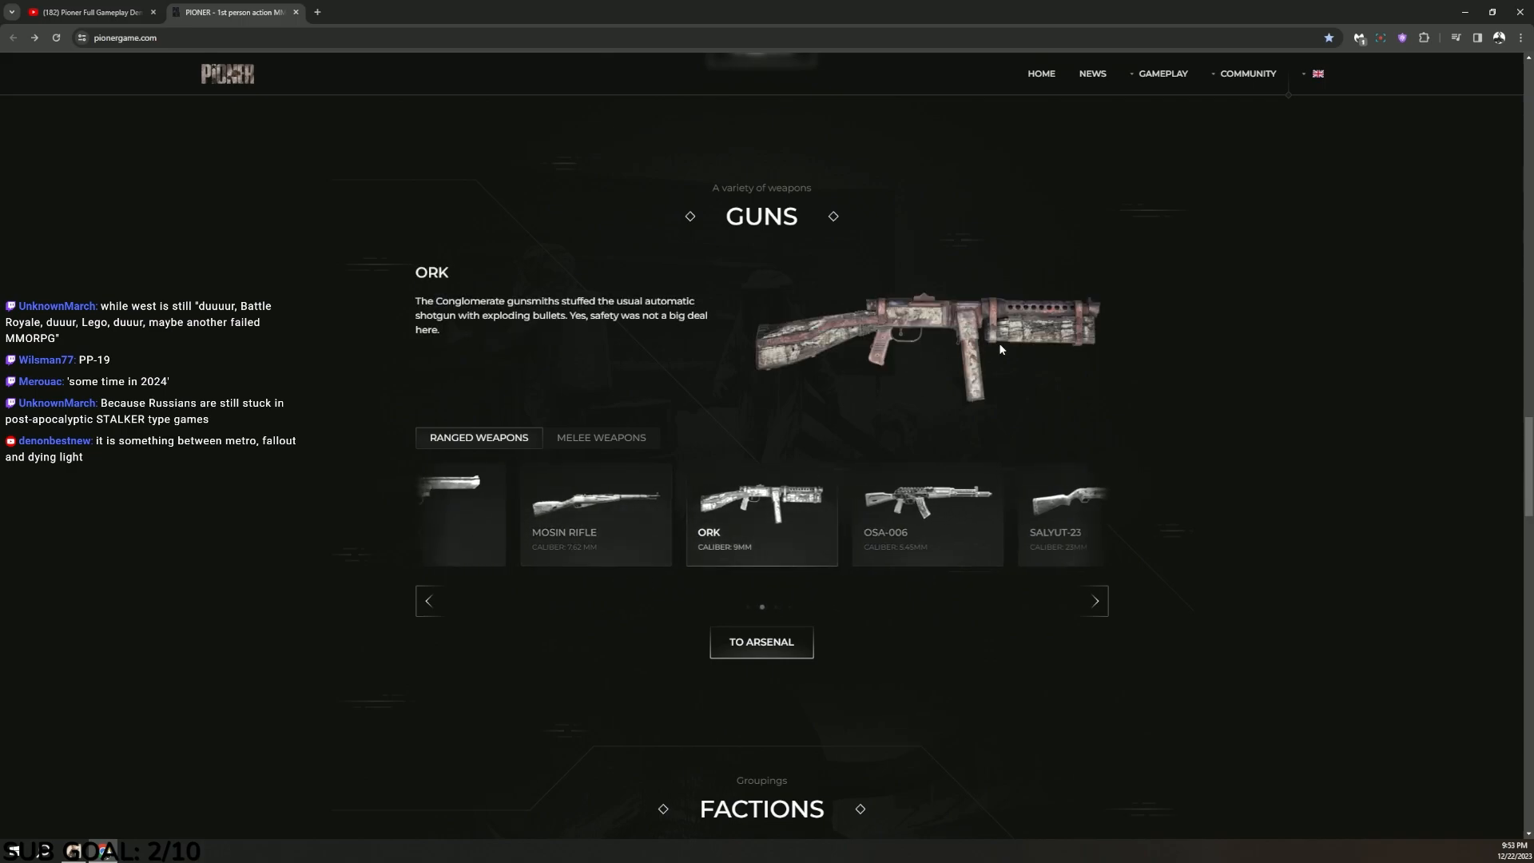
pyautogui.click(762, 515)
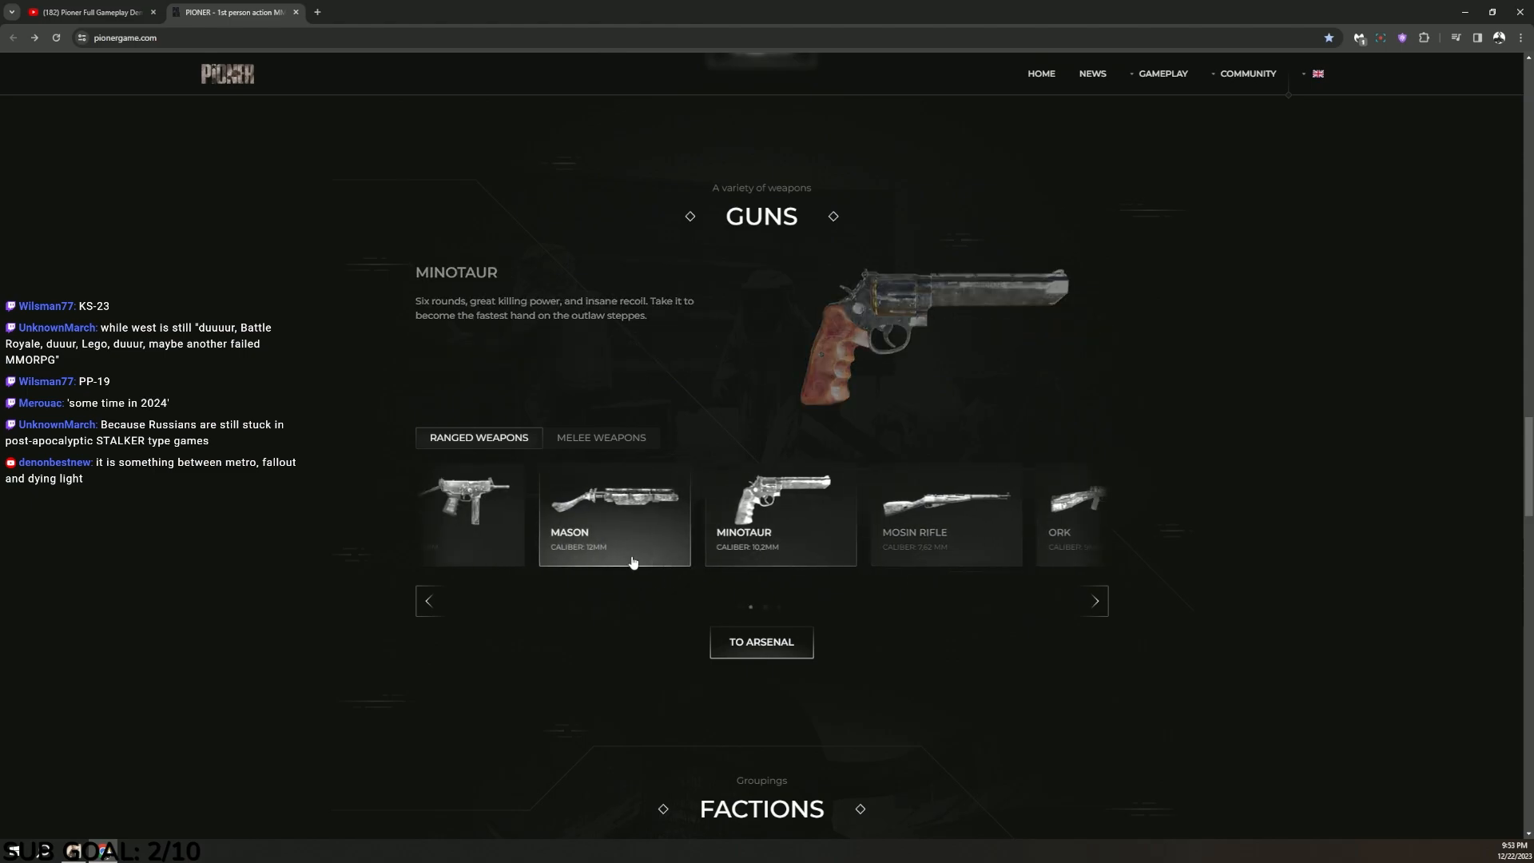
# View the MASON, KLIN 91, Cupressus-02, AV Adamant and AS Cardan gun descriptions.
pyautogui.click(614, 517)
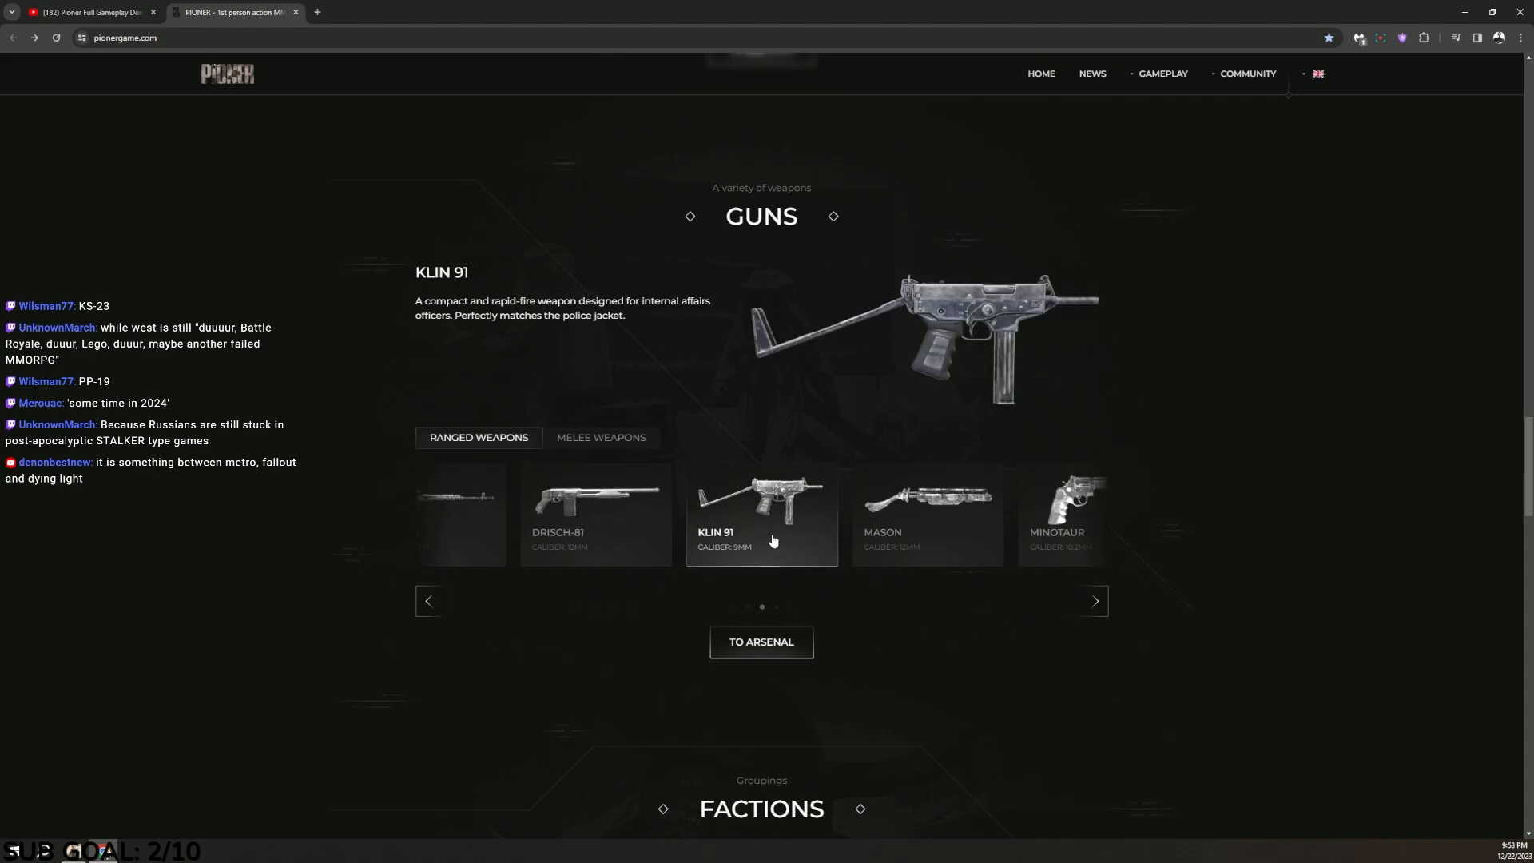
pyautogui.click(427, 600)
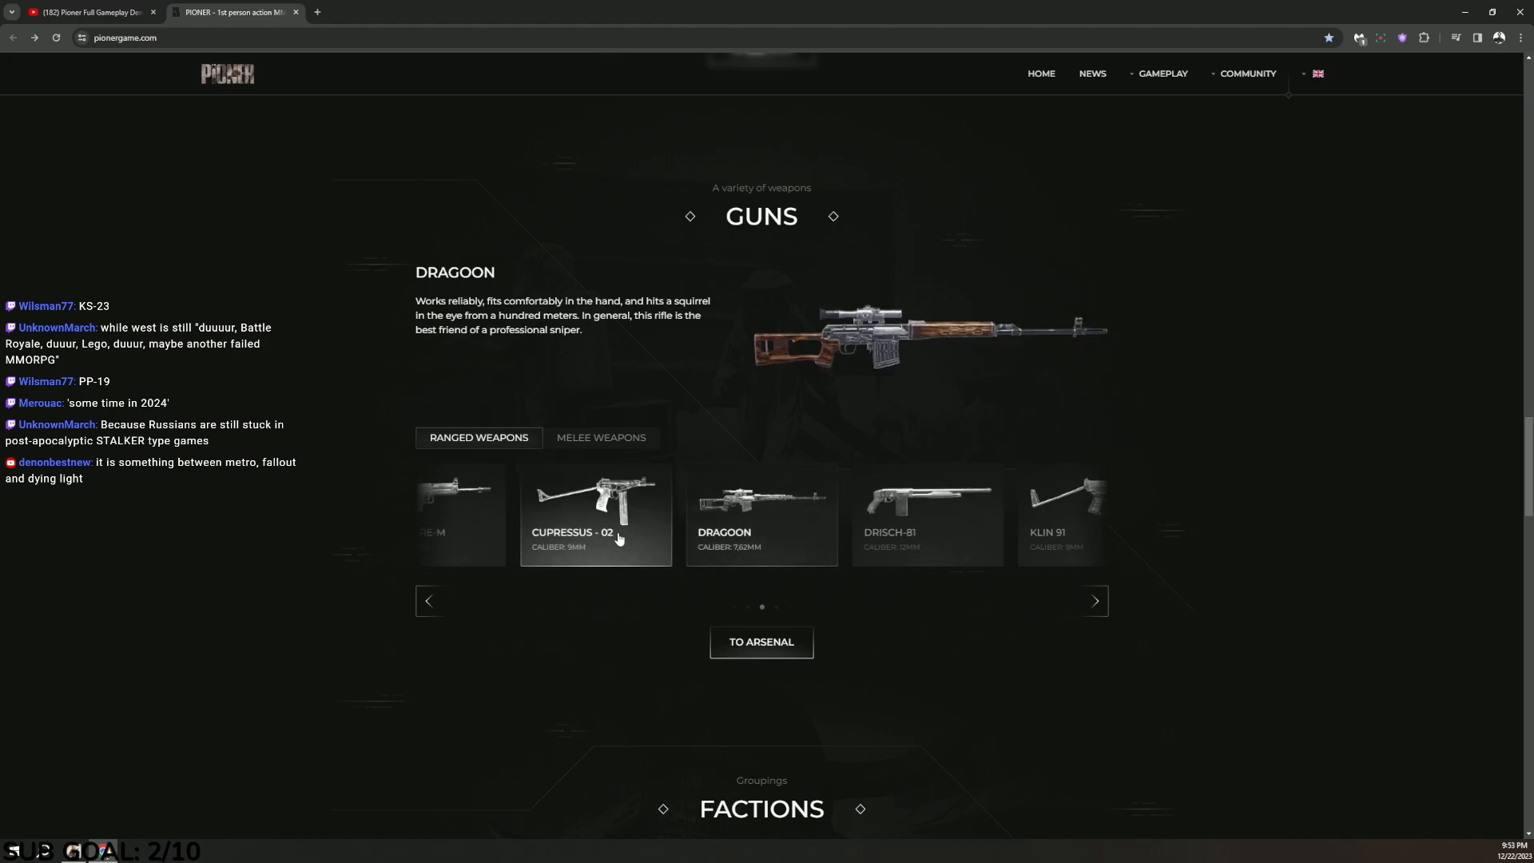
pyautogui.click(594, 514)
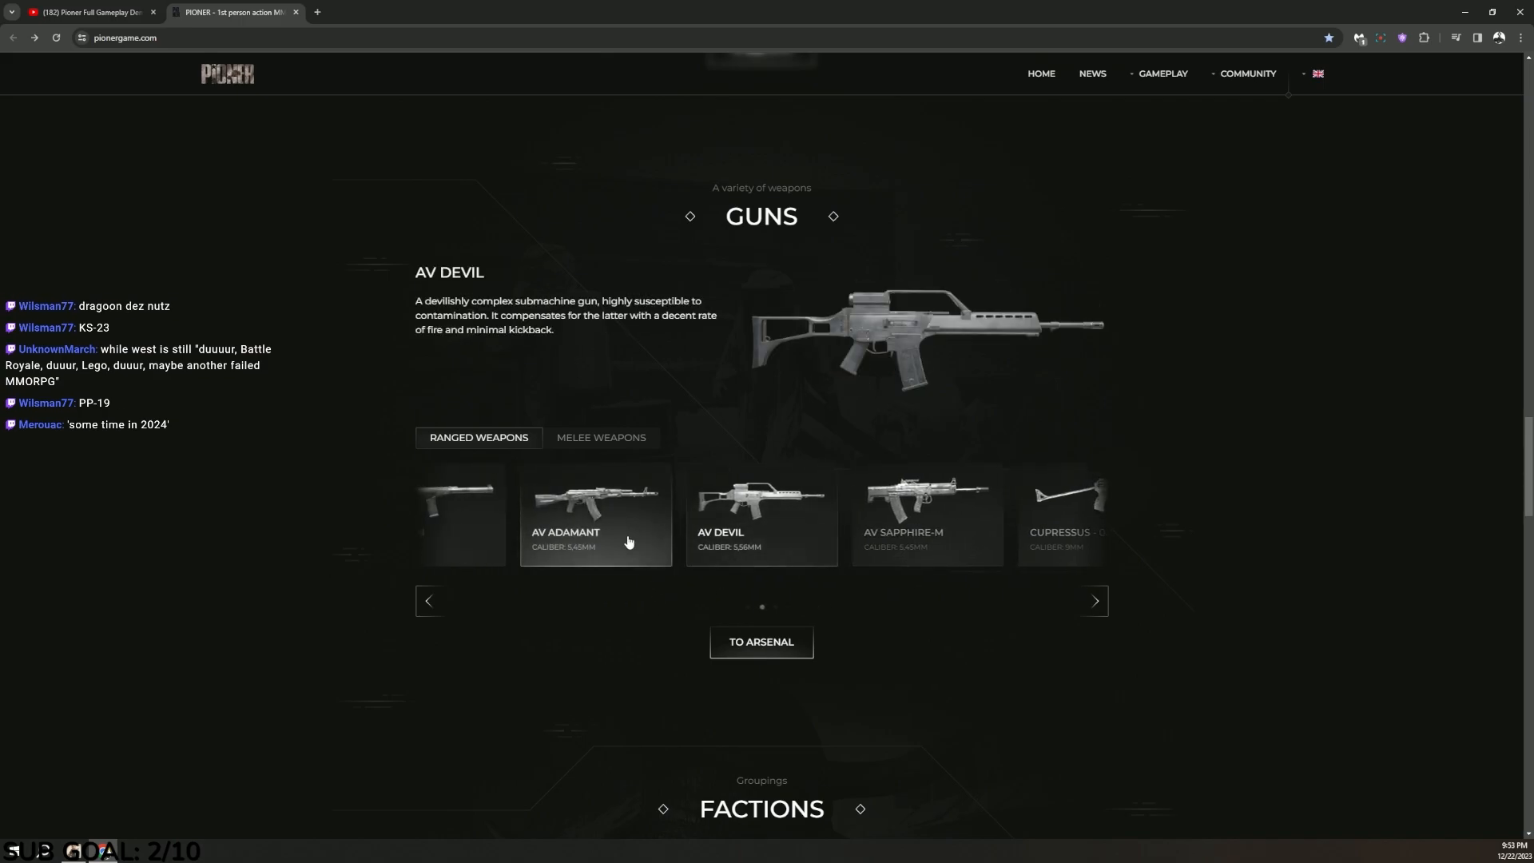
pyautogui.click(594, 515)
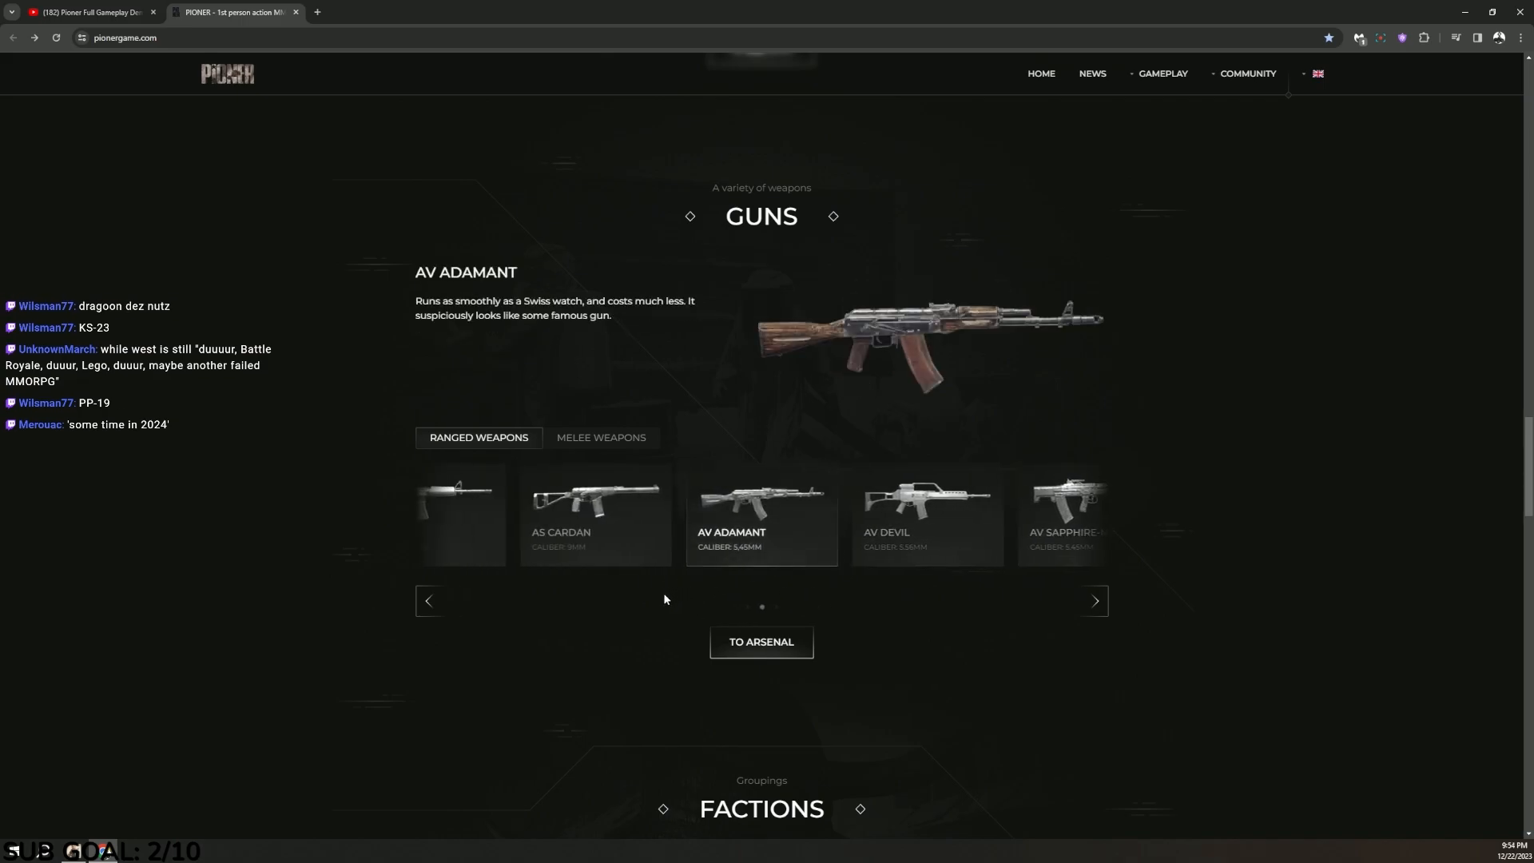
pyautogui.moveTo(623, 545)
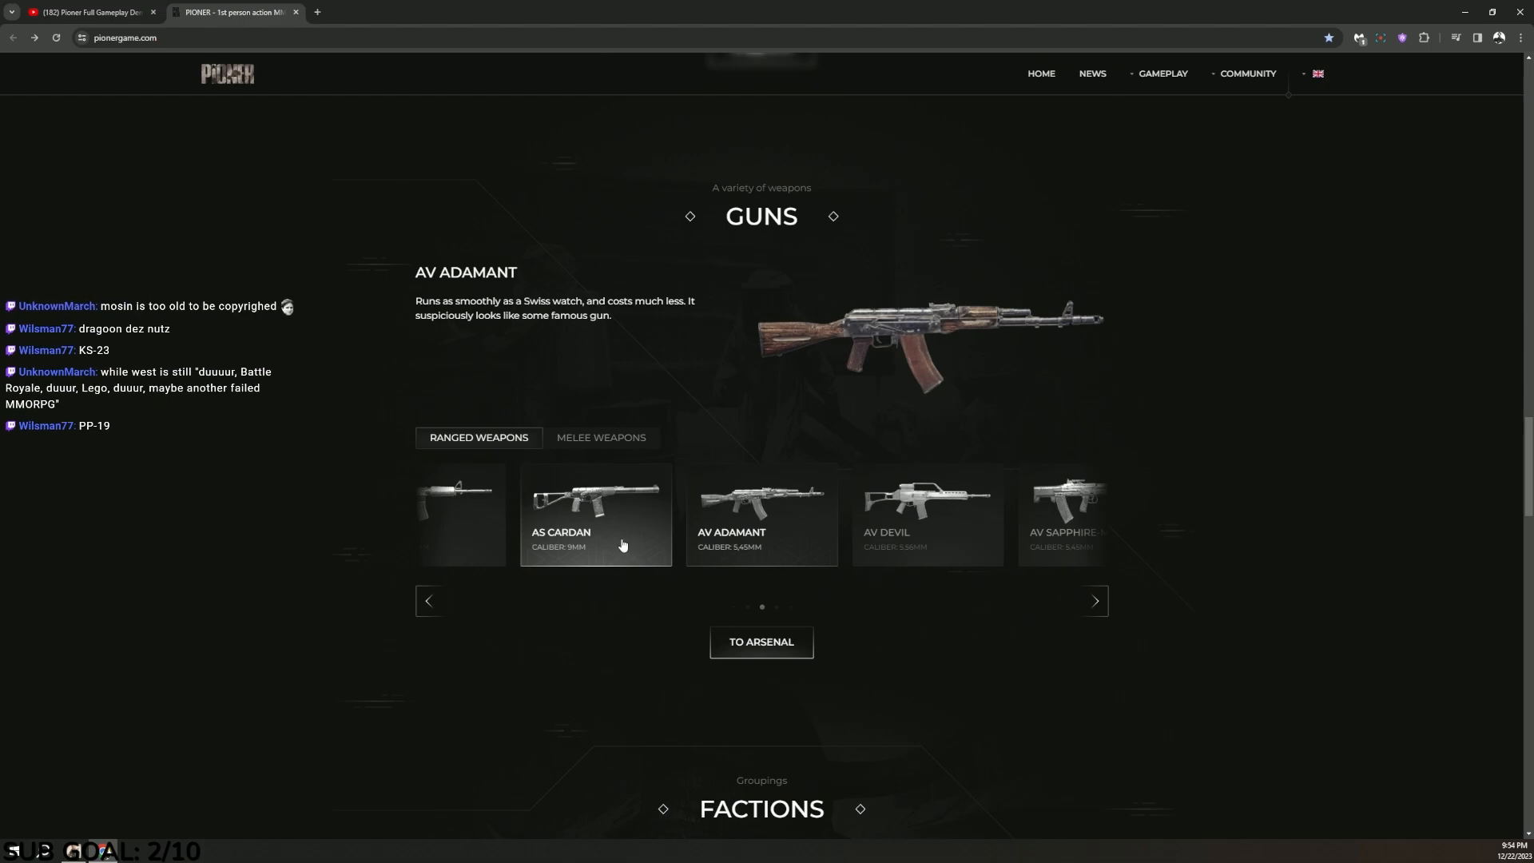
pyautogui.click(595, 515)
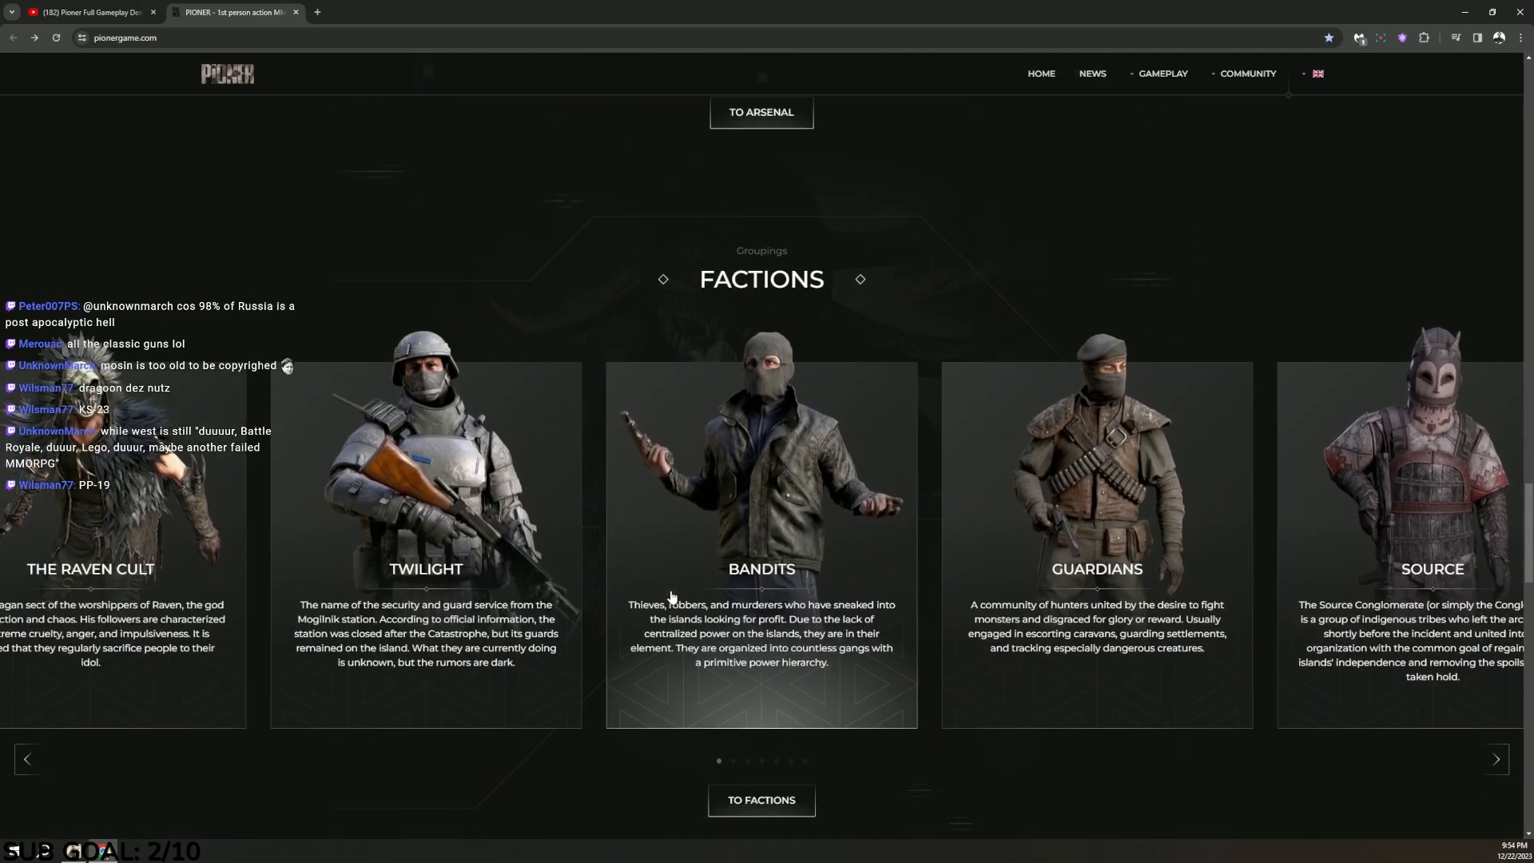
# Page Factions twice to The Brigade and The Initiative, then scroll to the Media grid.
pyautogui.scroll(-3)
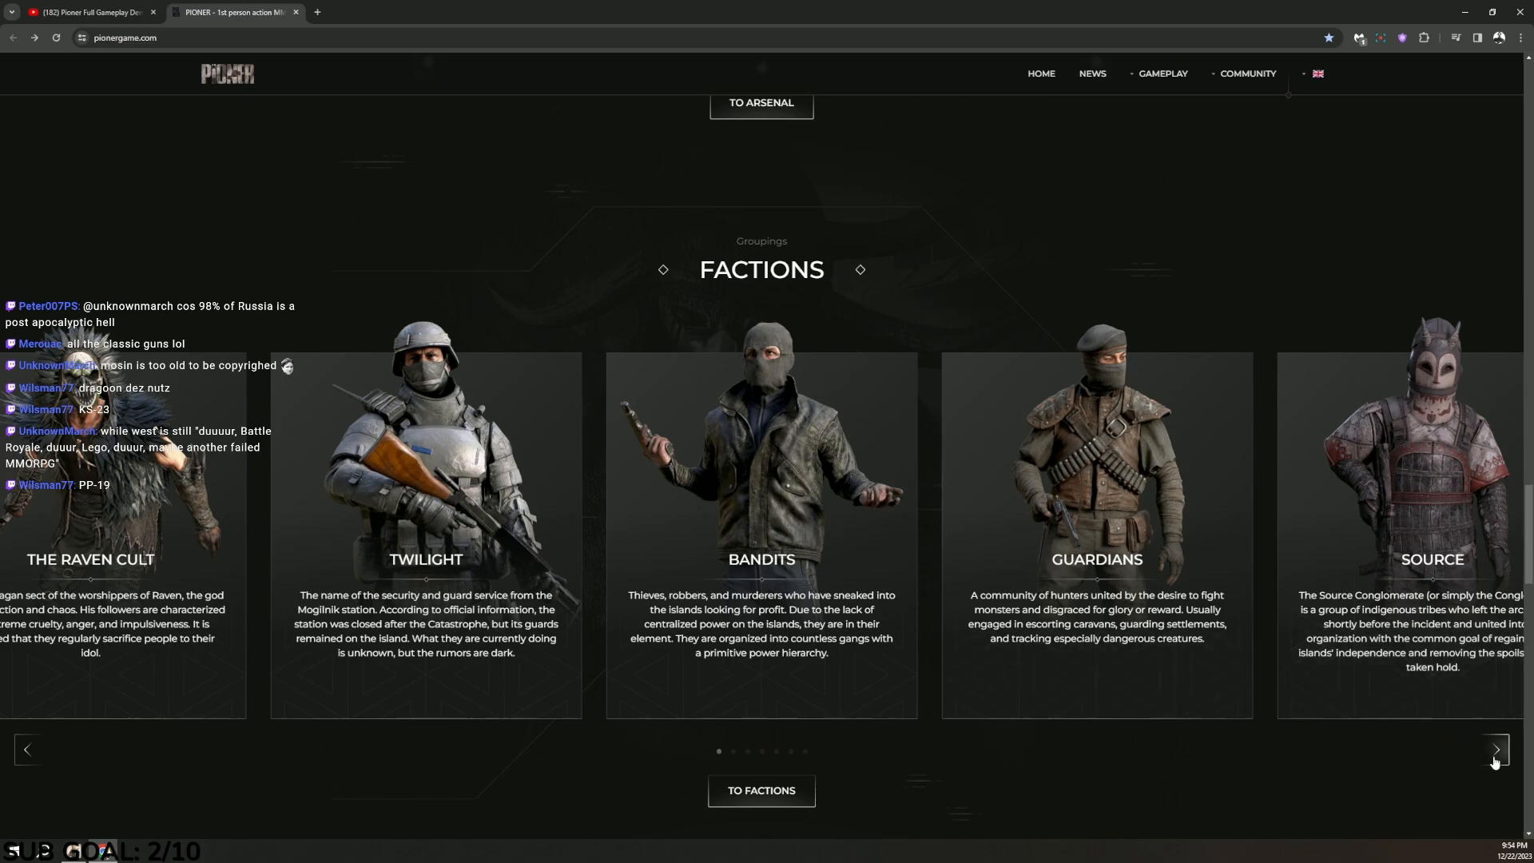
pyautogui.click(1496, 750)
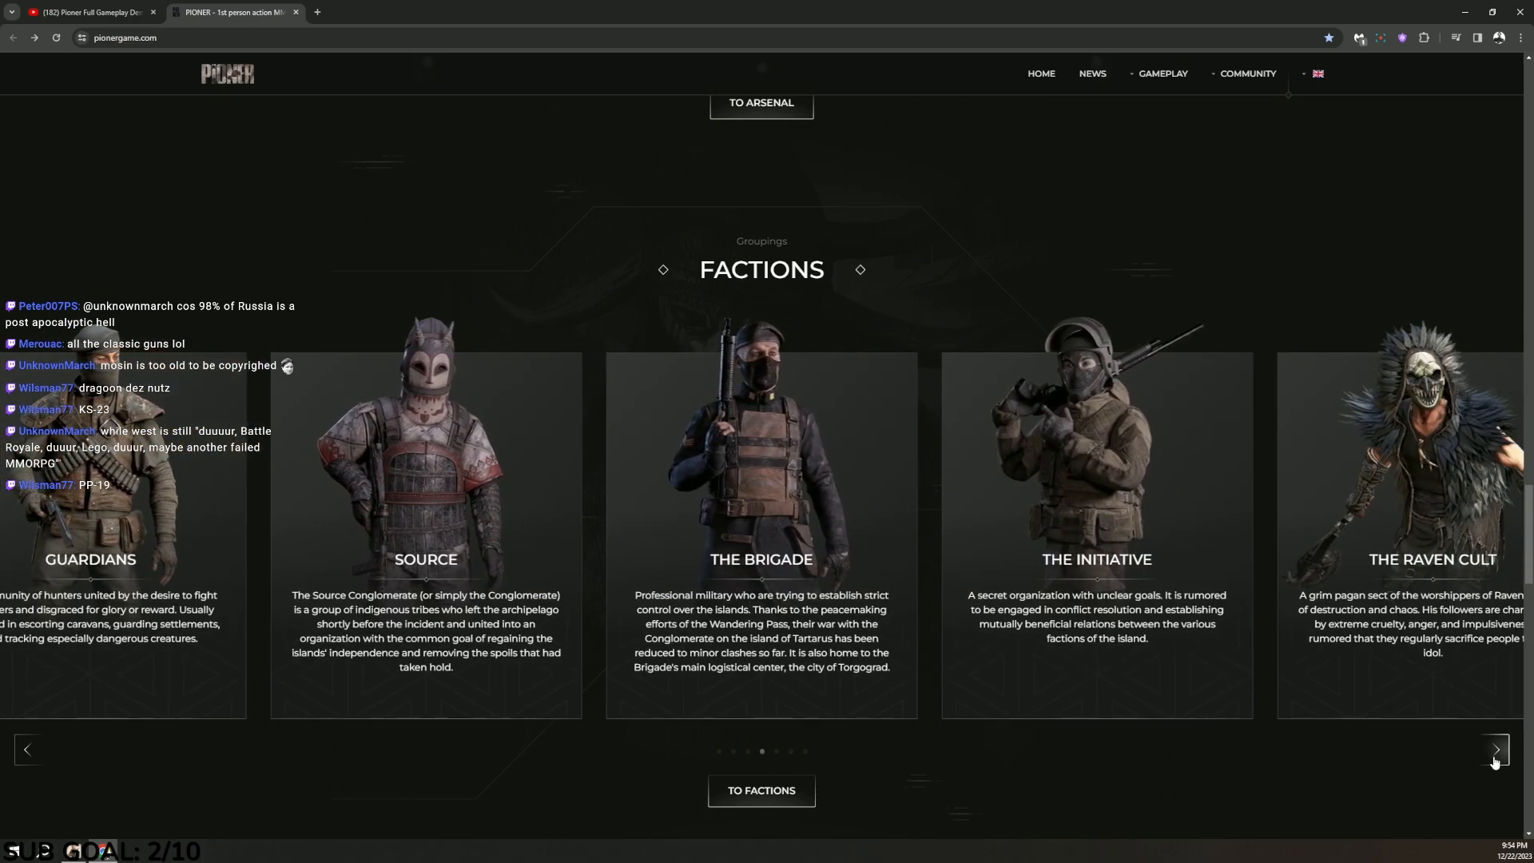
pyautogui.click(1494, 762)
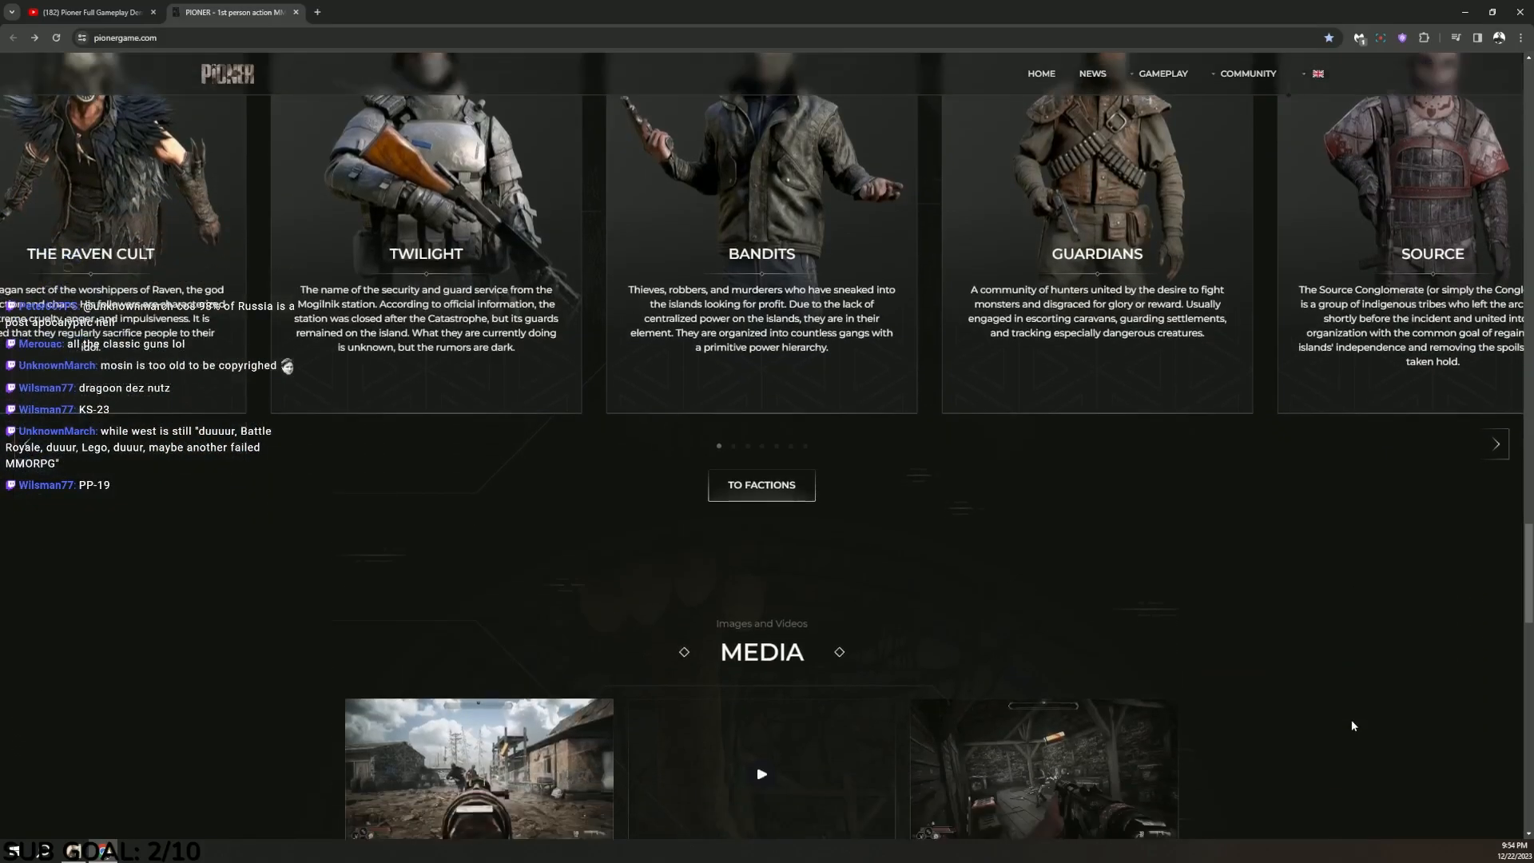
pyautogui.scroll(-3)
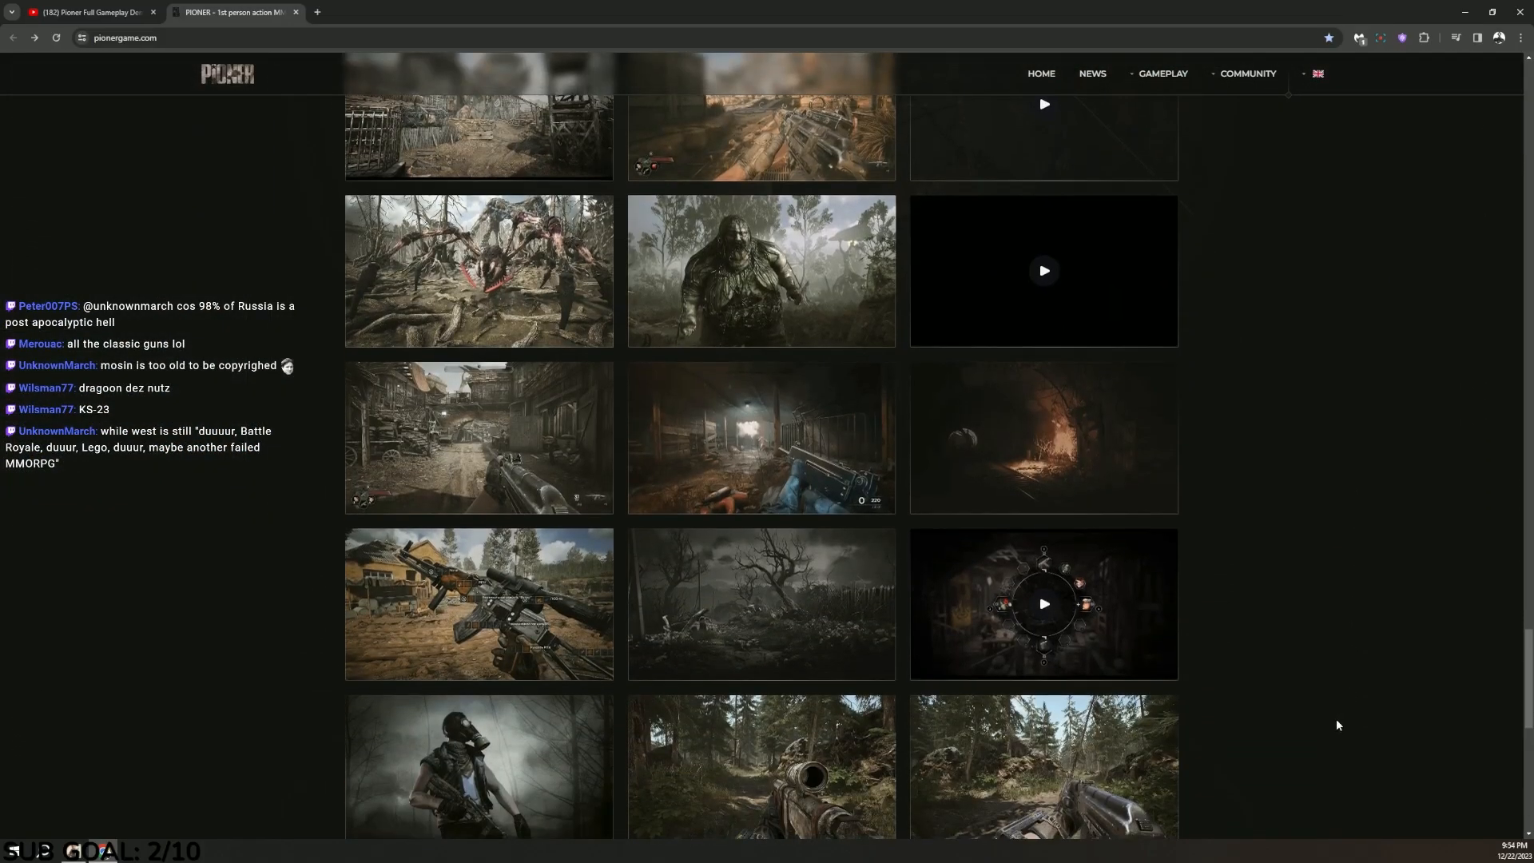
pyautogui.scroll(-3)
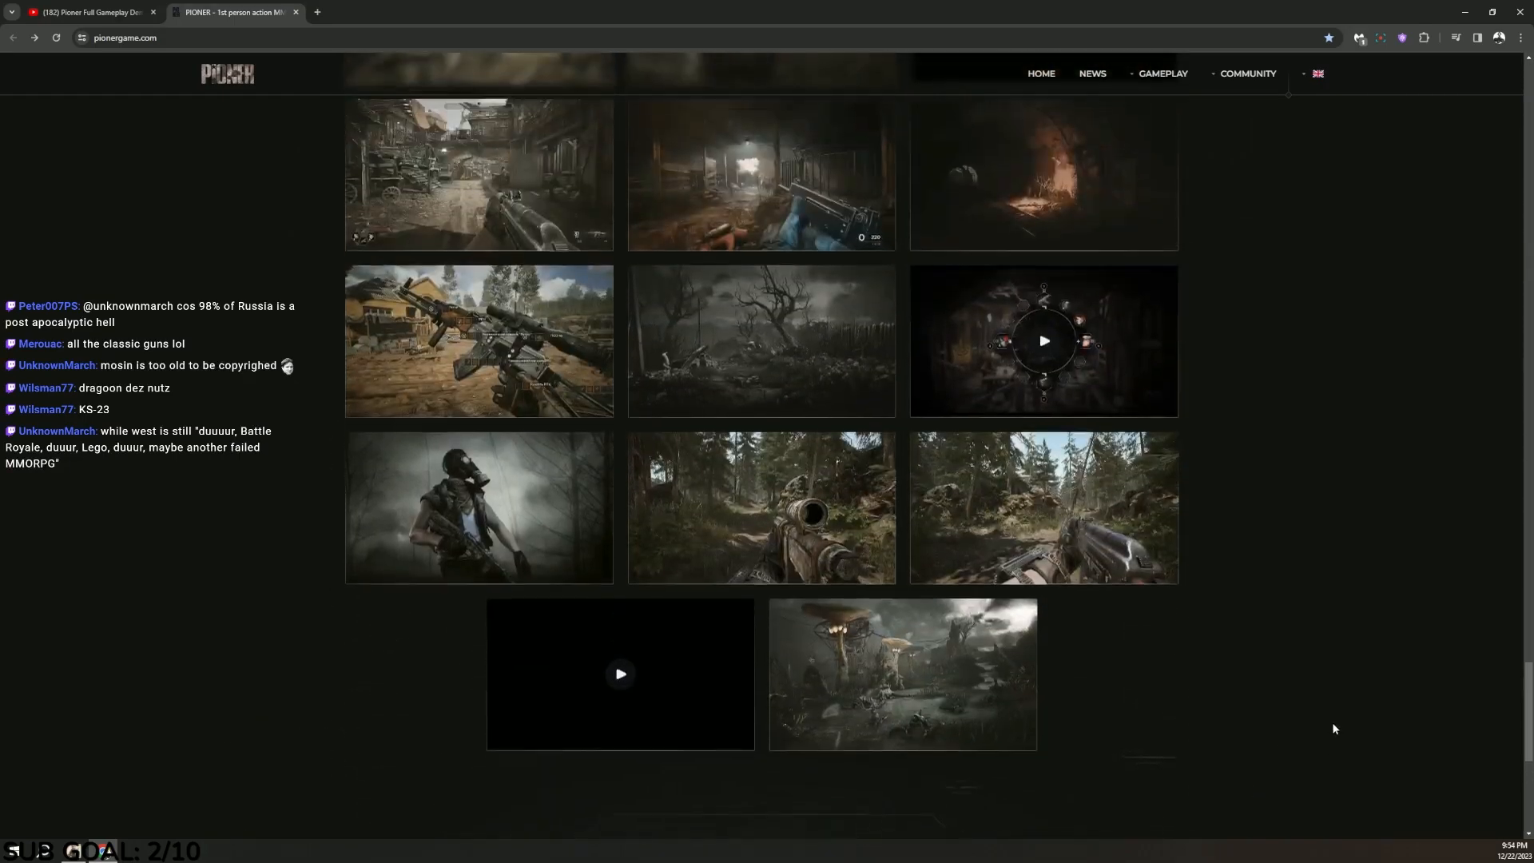